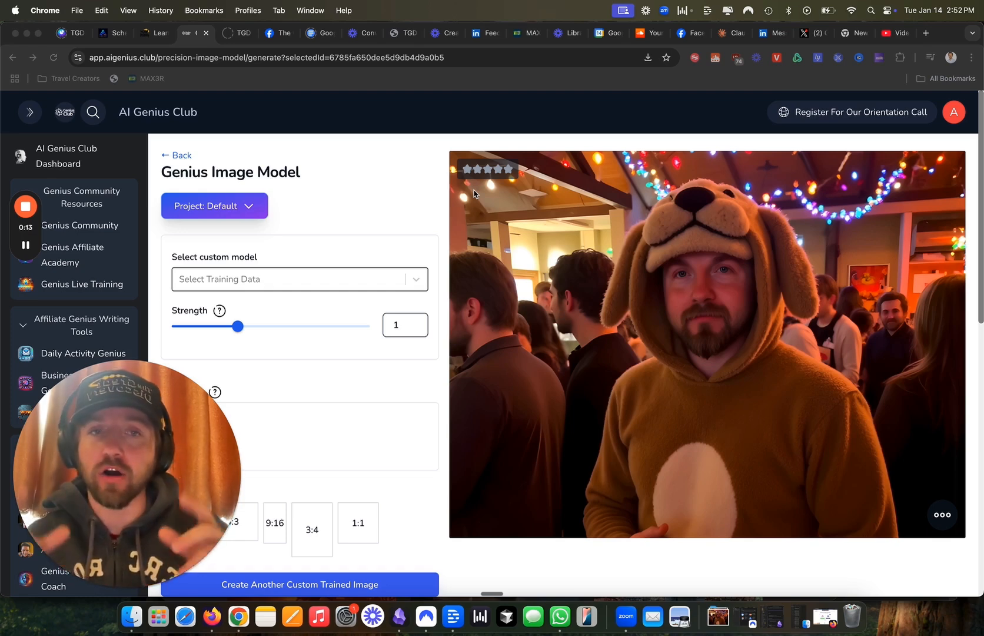
{"action": "scroll", "scroll_direction": "down", "scroll_amount": 3}
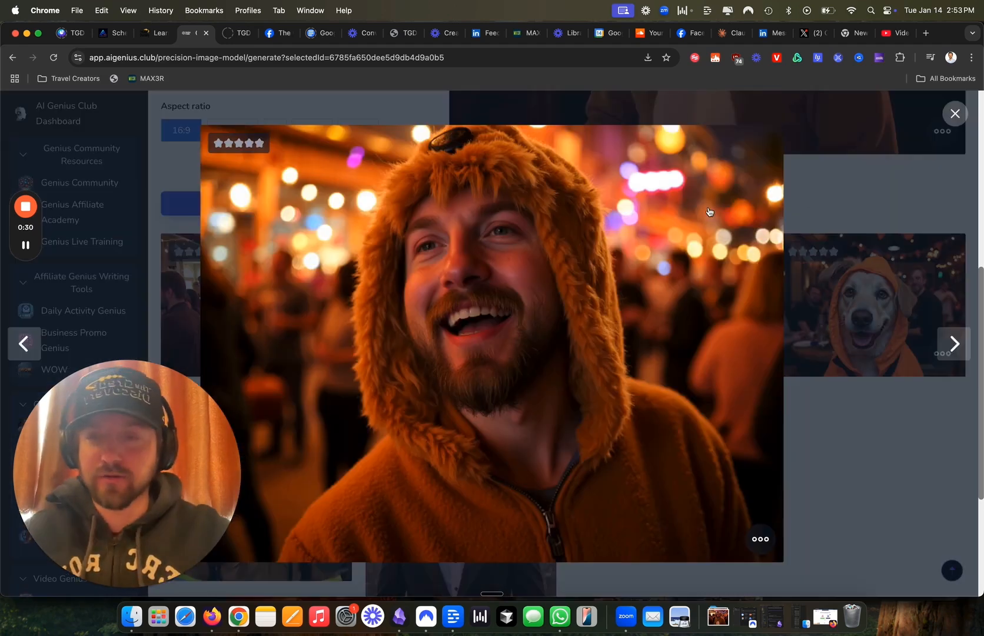
{"action": "left_click", "coordinate": [955, 113]}
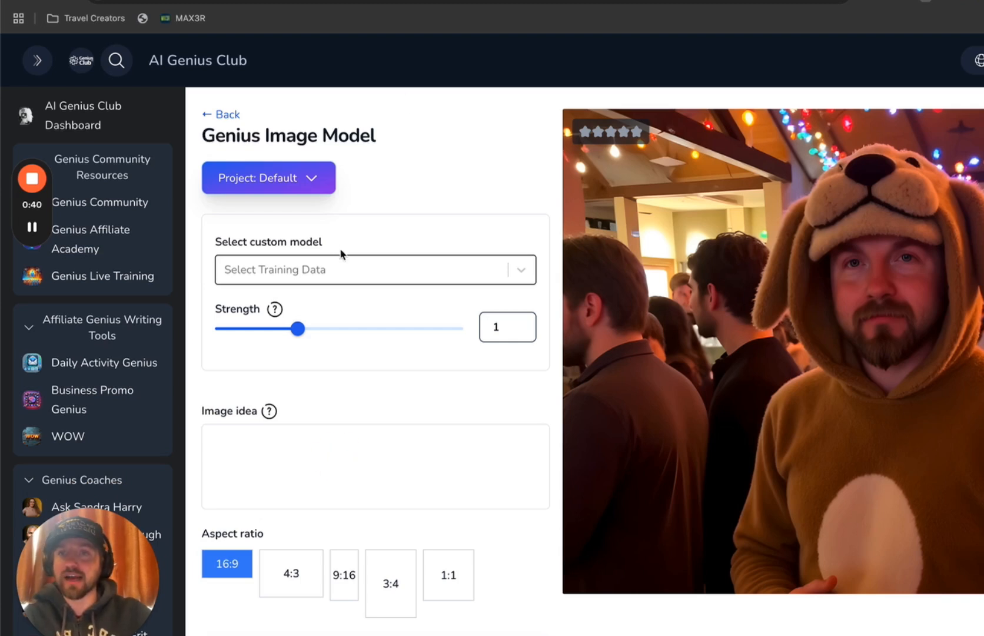
{"action": "left_click", "coordinate": [375, 270]}
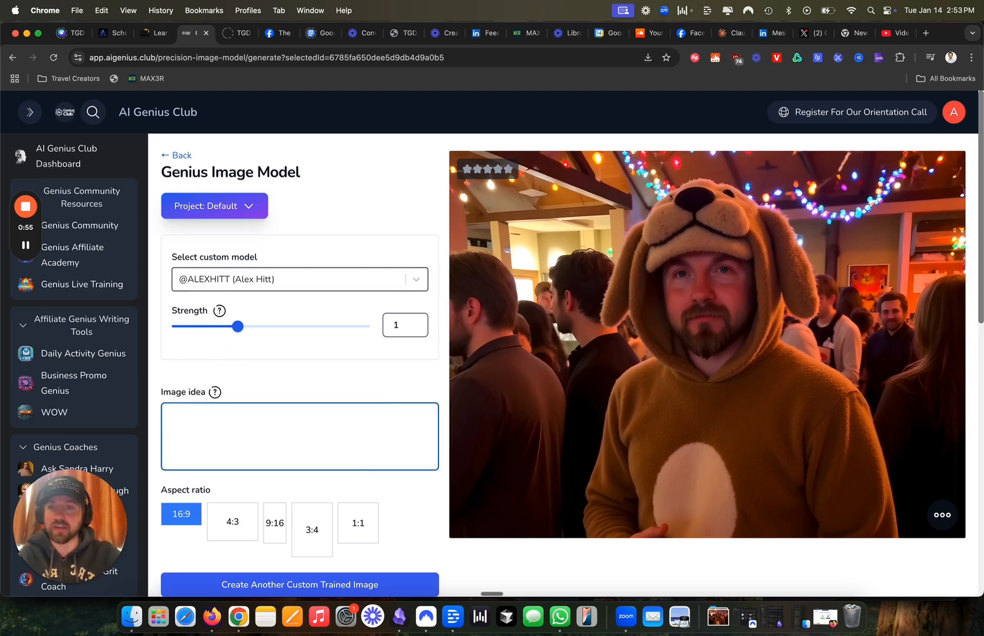
{"action": "type", "text": "Create me a Youtube thumbnail image op"}
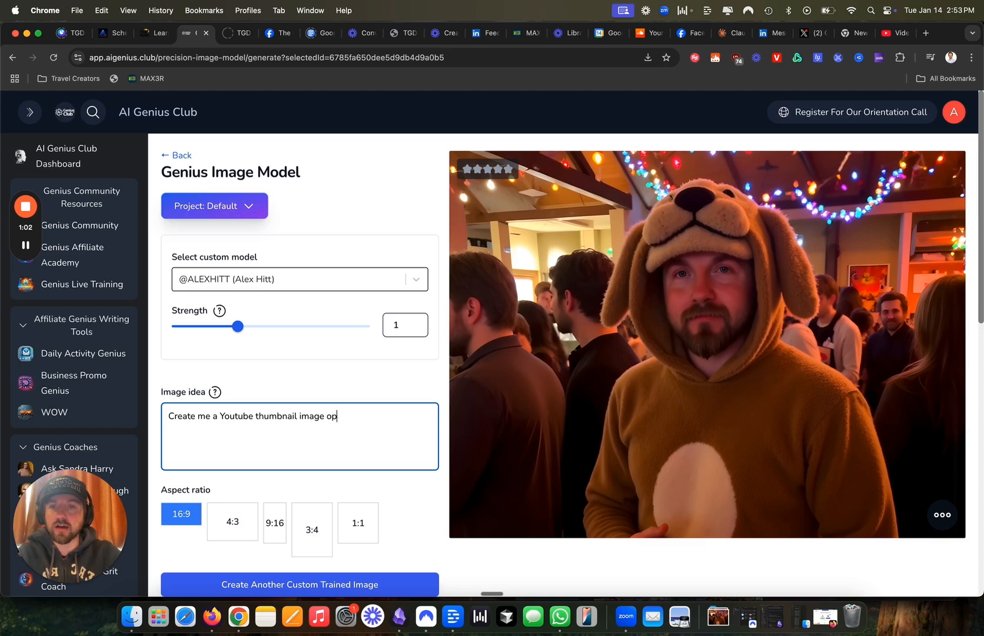
{"action": "type", "text": "f @ALEXHITT, in this"}
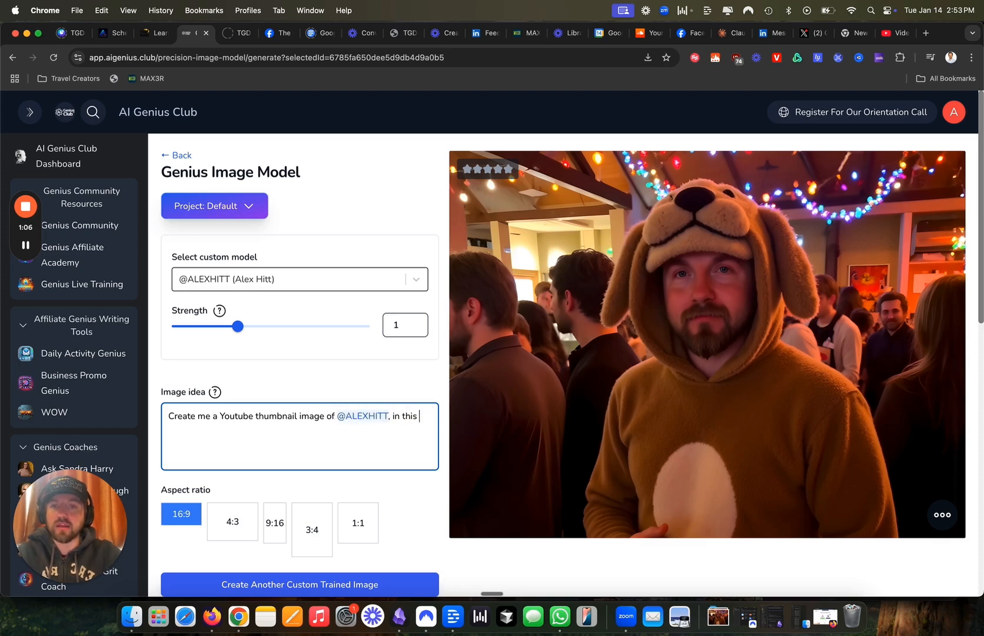
{"action": "type", "text": "thumbnail i want you to create alex in a"}
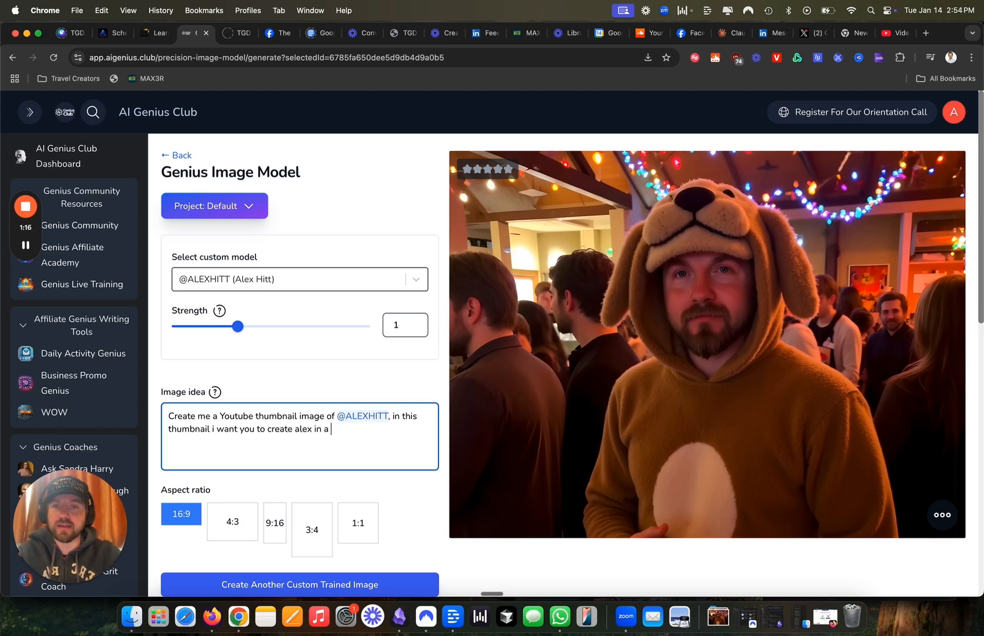
{"action": "type", "text": "Ai Art studio utlizing ai tools to create"}
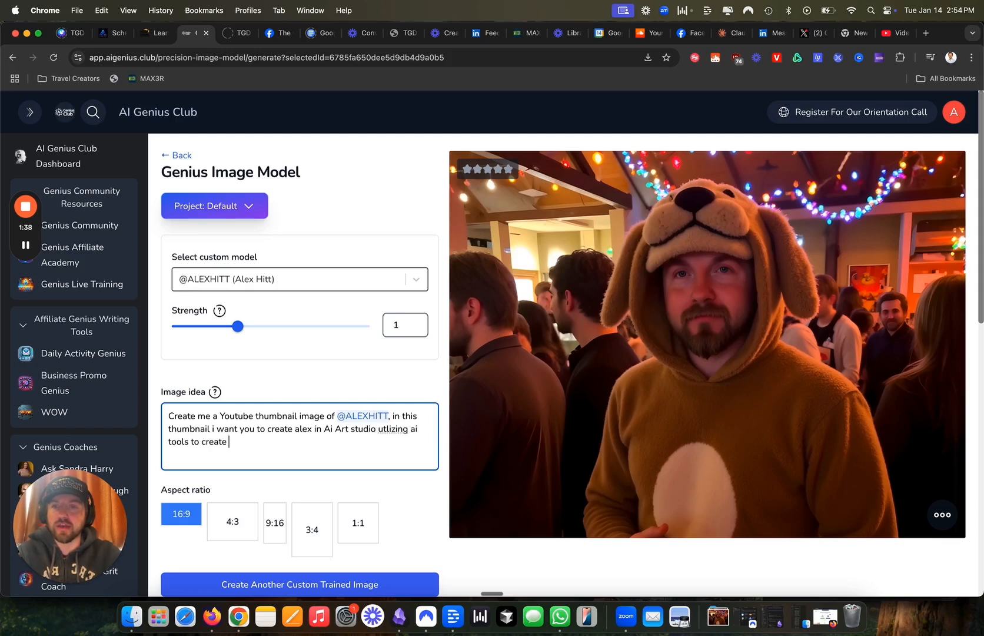
{"action": "scroll", "scroll_direction": "down", "scroll_amount": 3}
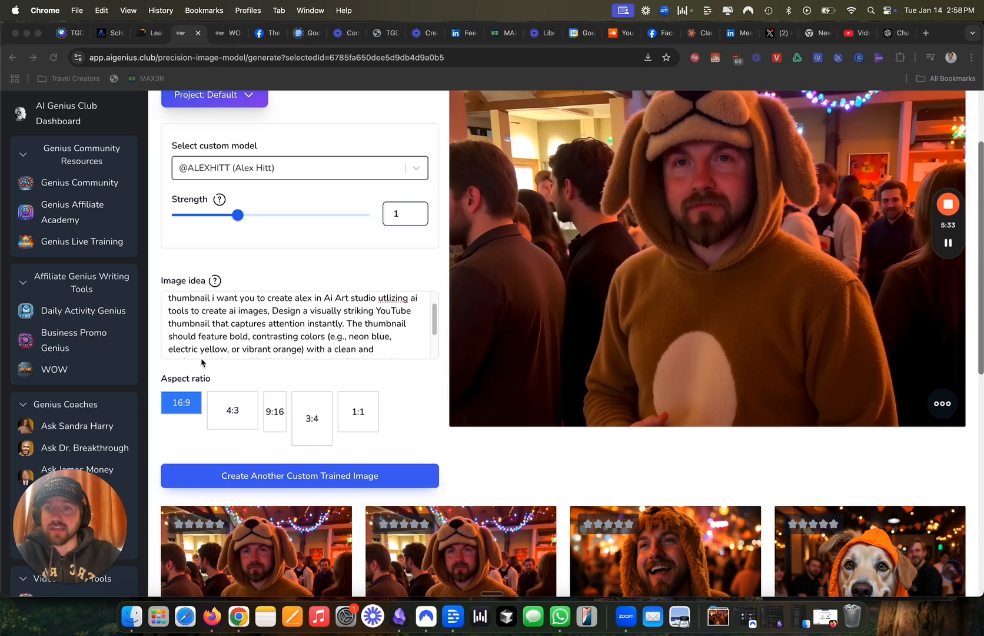
{"action": "scroll", "scroll_direction": "down", "scroll_amount": 3}
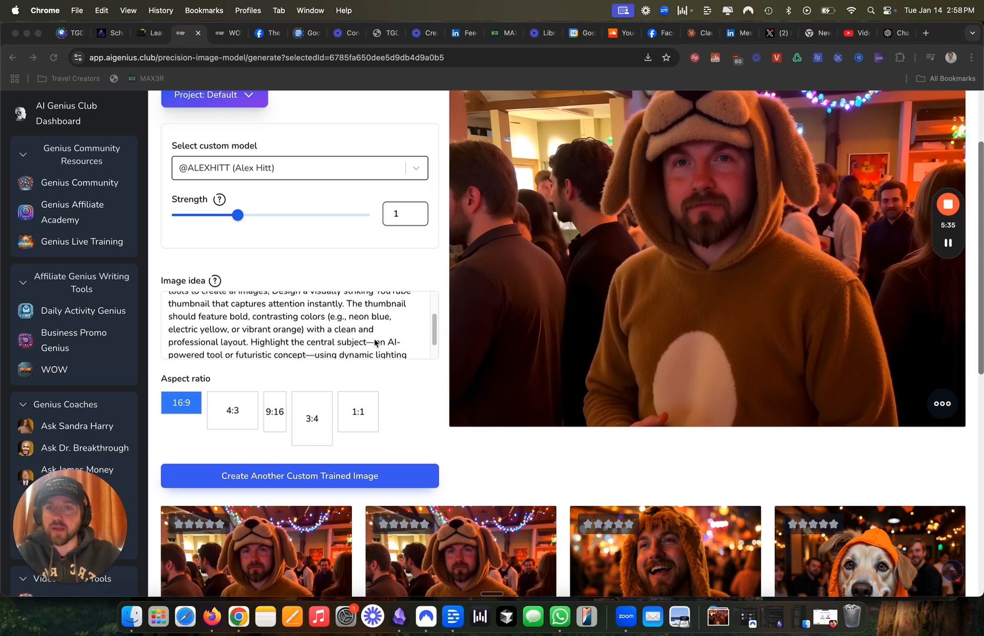
{"action": "scroll", "scroll_direction": "down", "scroll_amount": 3}
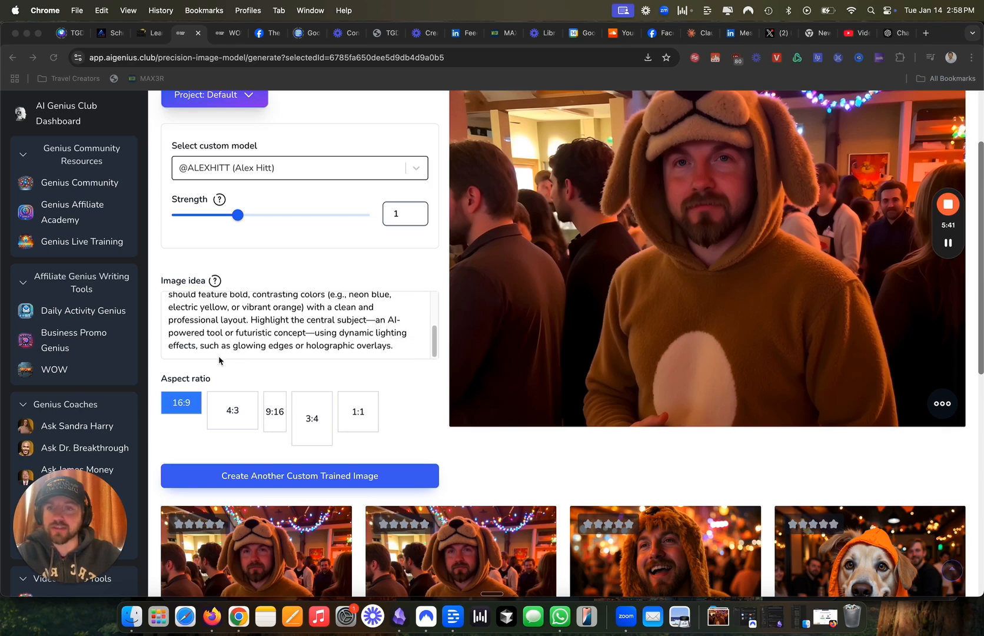
{"action": "scroll", "scroll_direction": "down", "scroll_amount": 3}
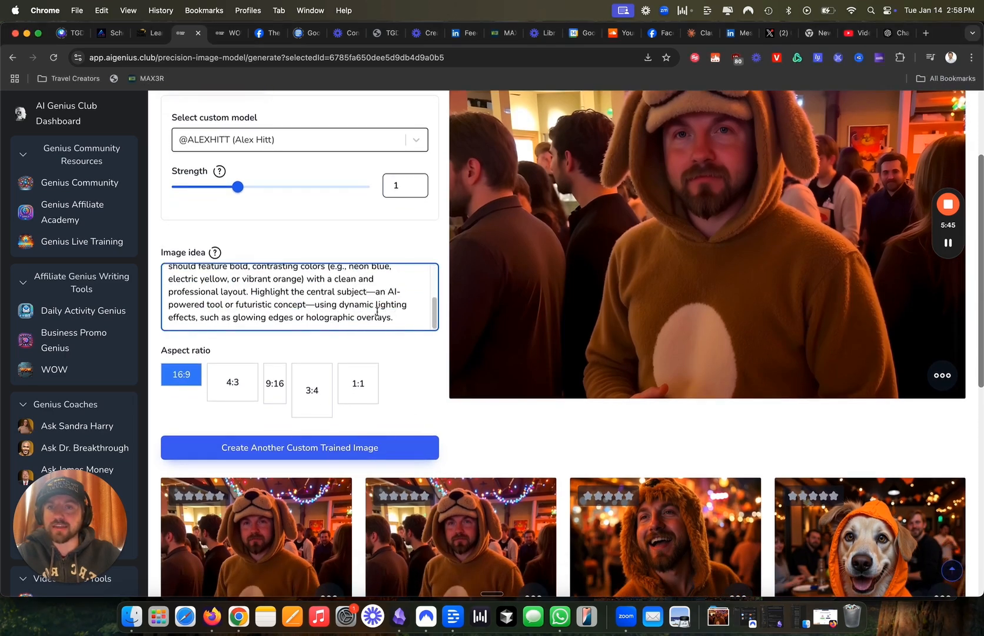
{"action": "type", "text": "Make sure @"}
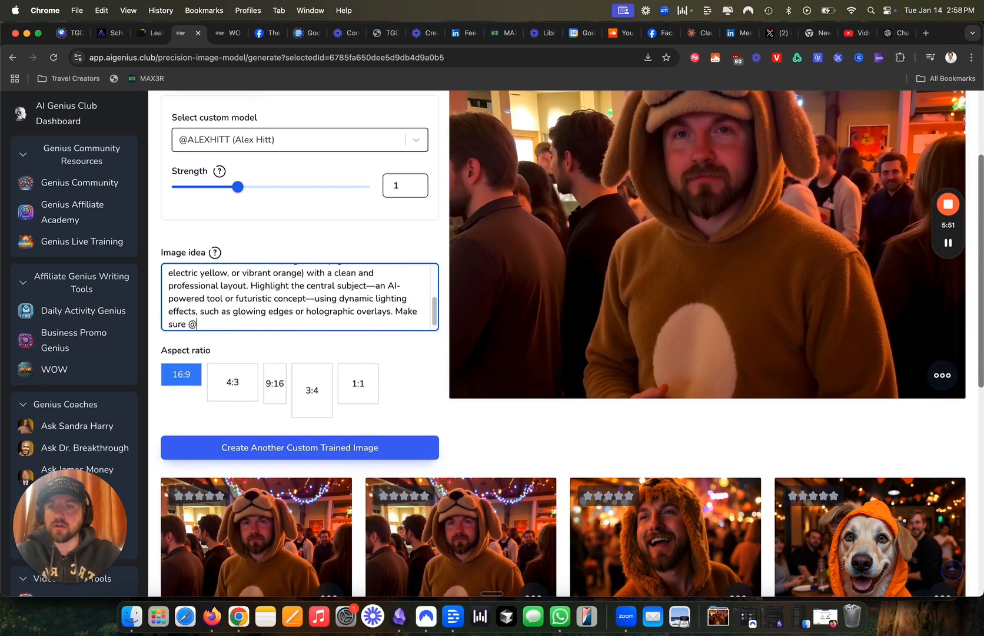
{"action": "type", "text": "ALEXHITT"}
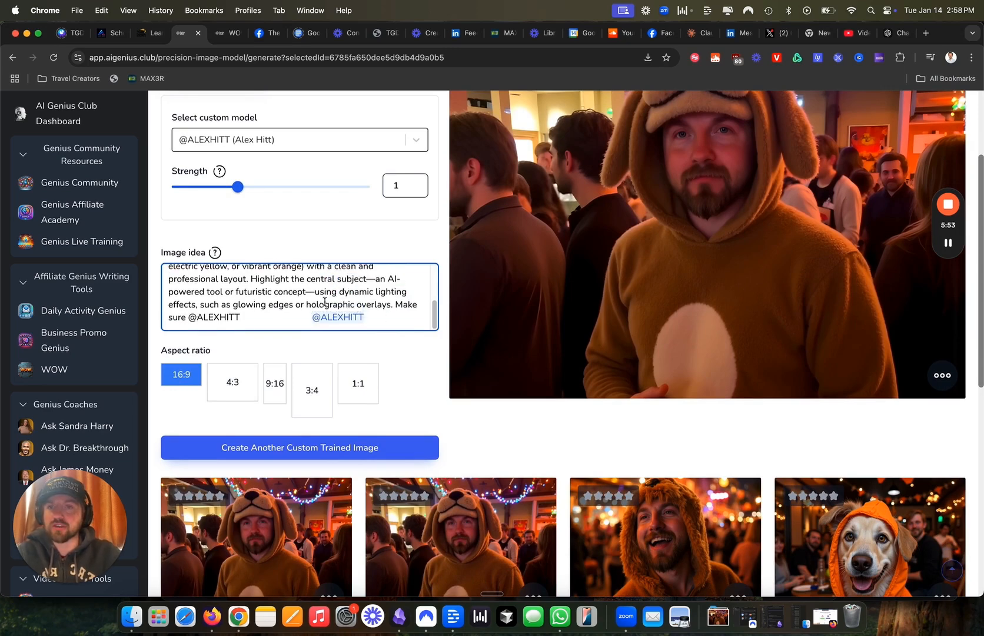
{"action": "type", "text": "is on the right hand sid"}
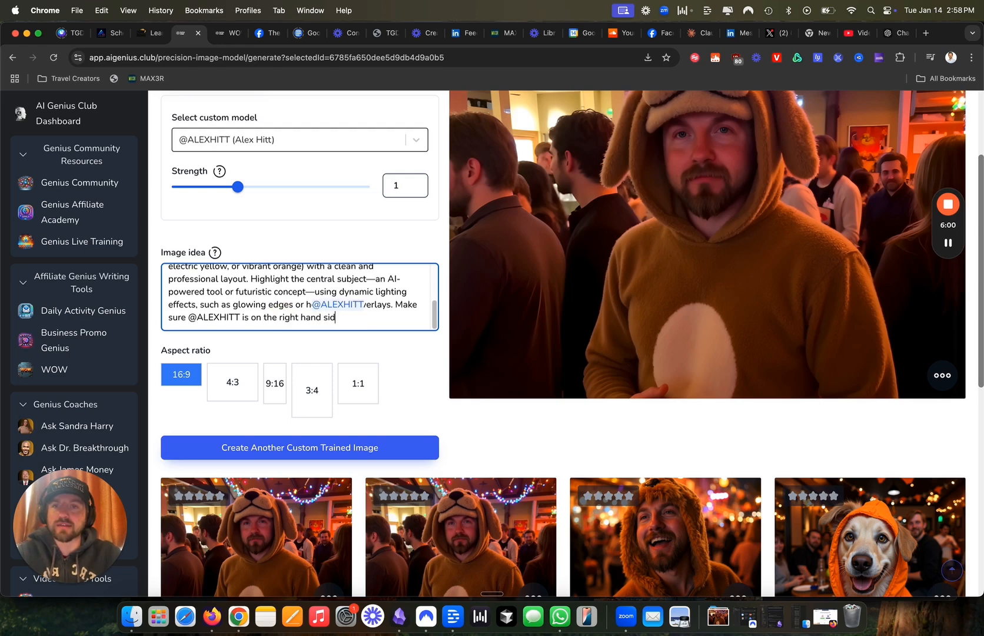
{"action": "type", "text": "e of the image,"}
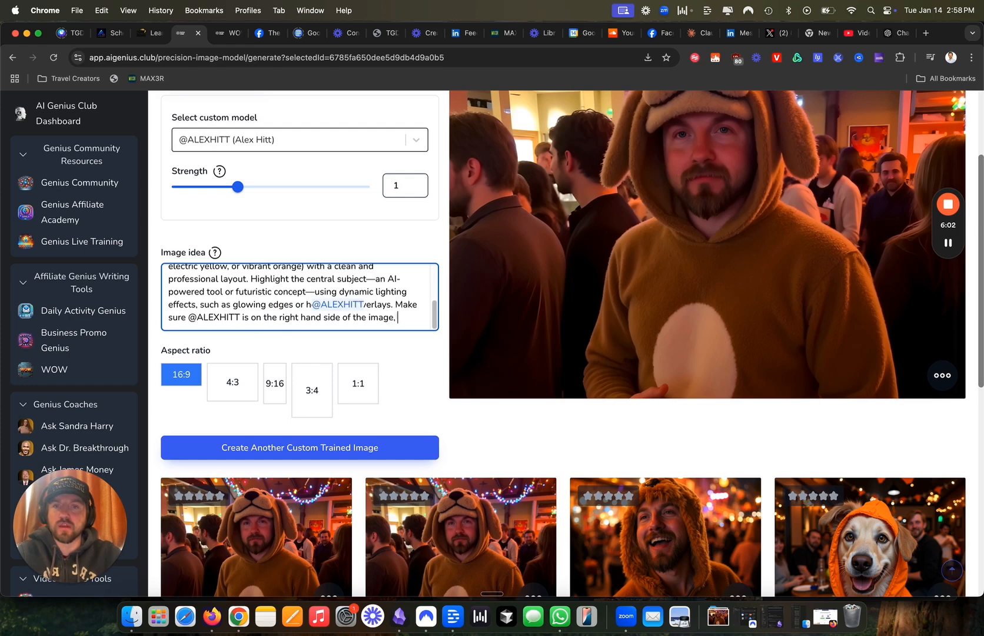
{"action": "type", "text": "and leave en"}
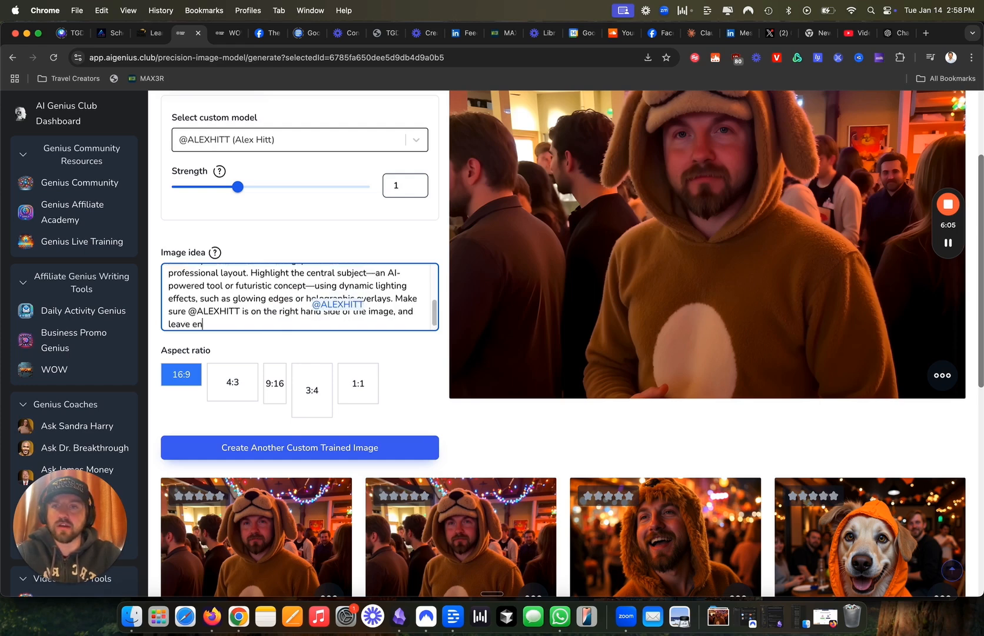
{"action": "type", "text": "ough space"}
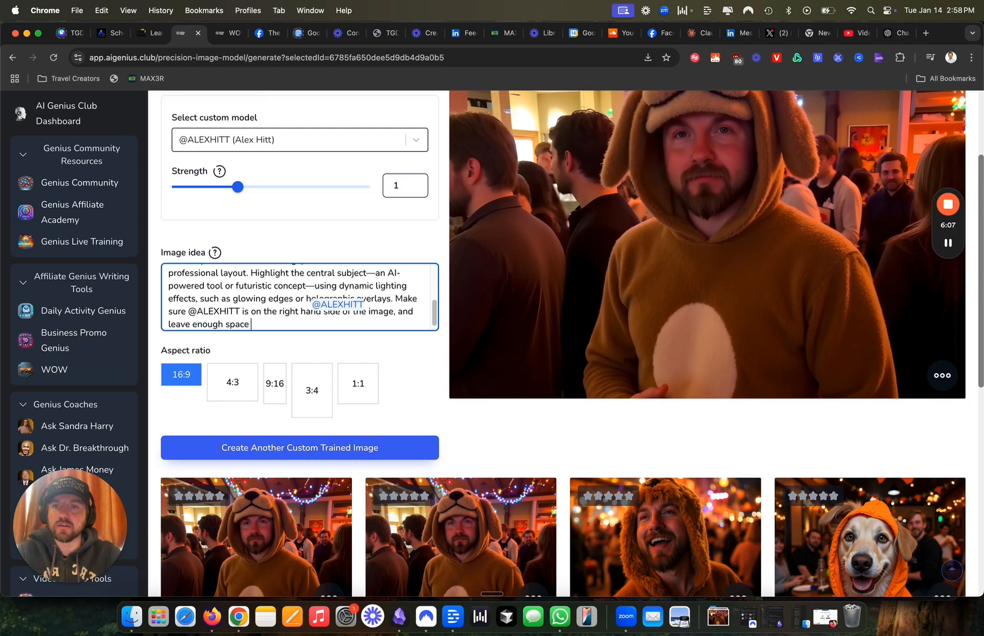
{"action": "type", "text": "to add text afterward on the left hand"}
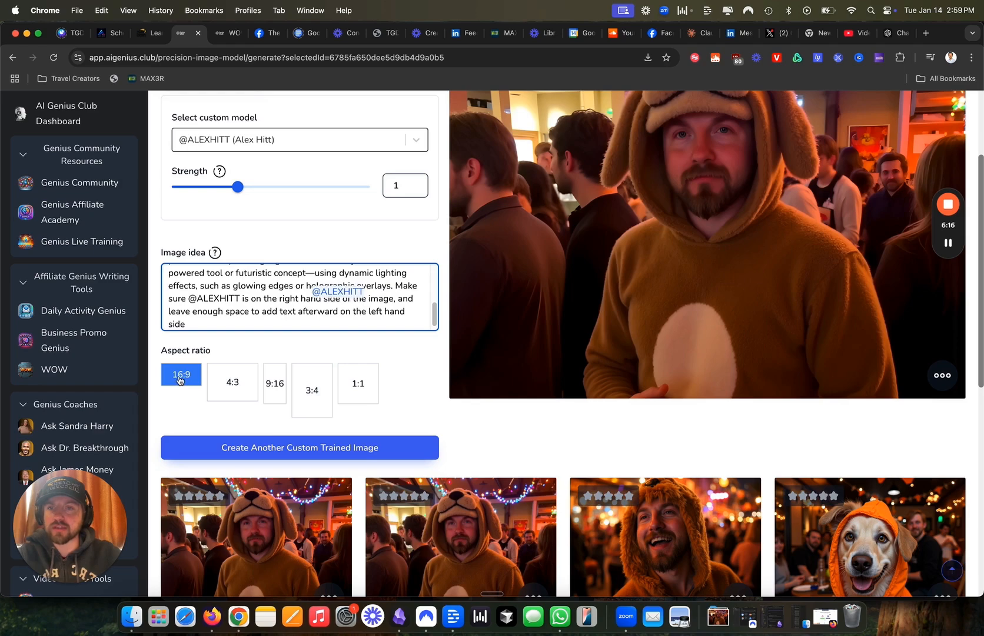
{"action": "mouse_move", "coordinate": [743, 311]}
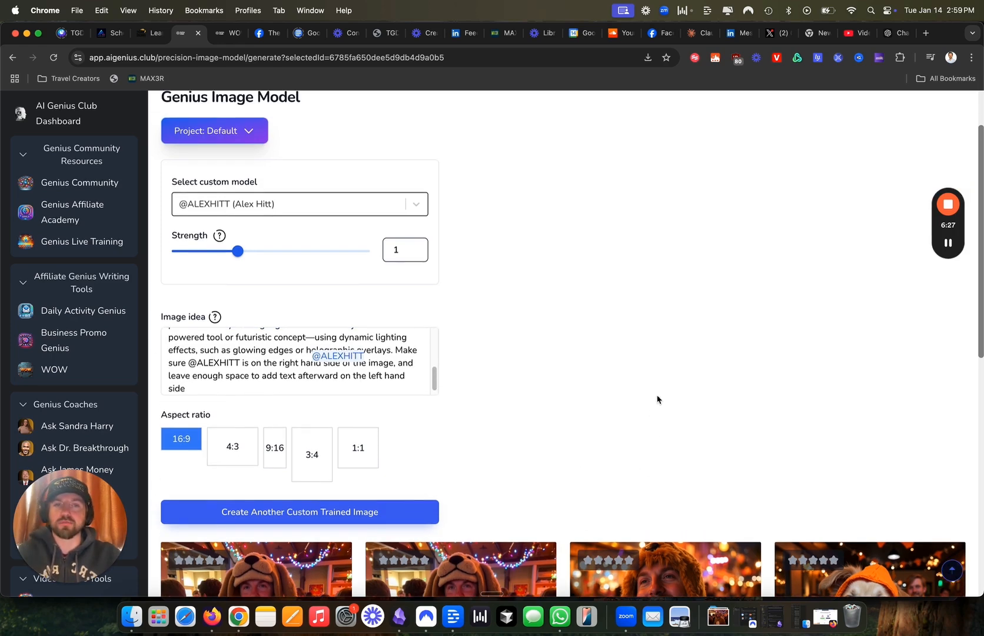
{"action": "left_click", "coordinate": [299, 512]}
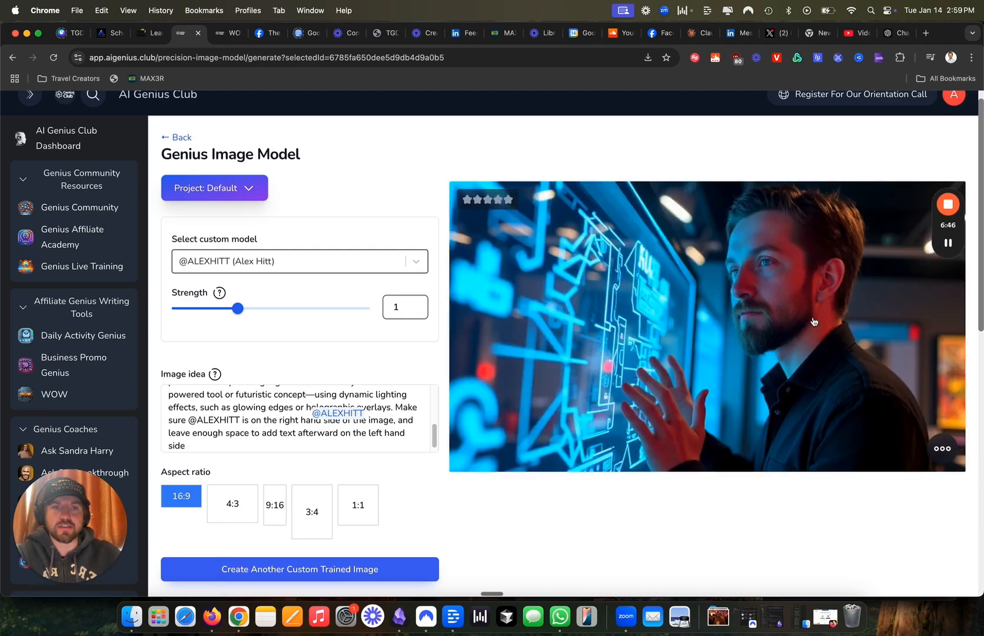
{"action": "mouse_move", "coordinate": [779, 278]}
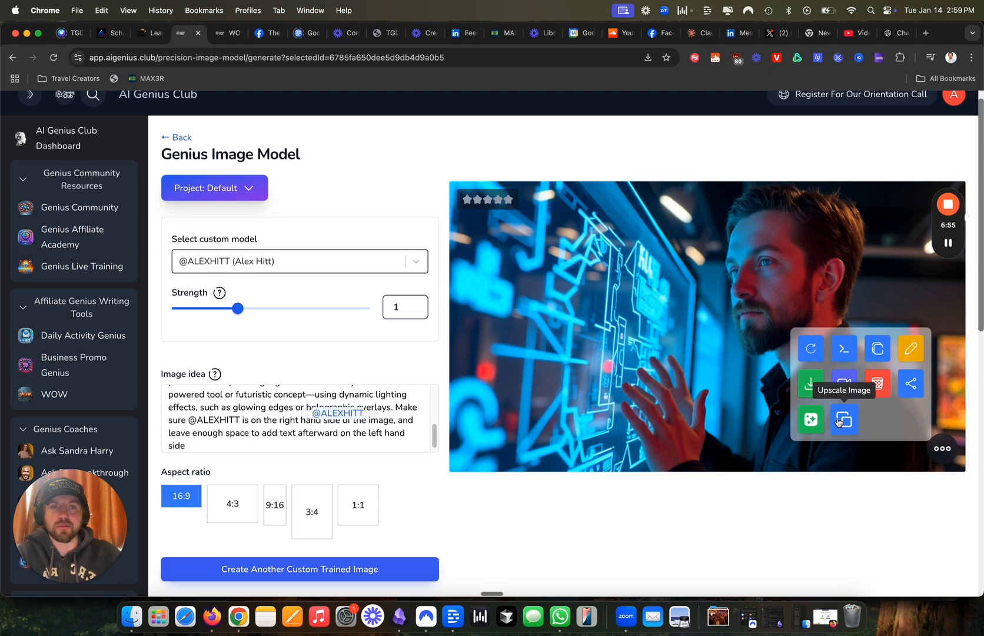
{"action": "scroll", "scroll_direction": "down", "scroll_amount": 3}
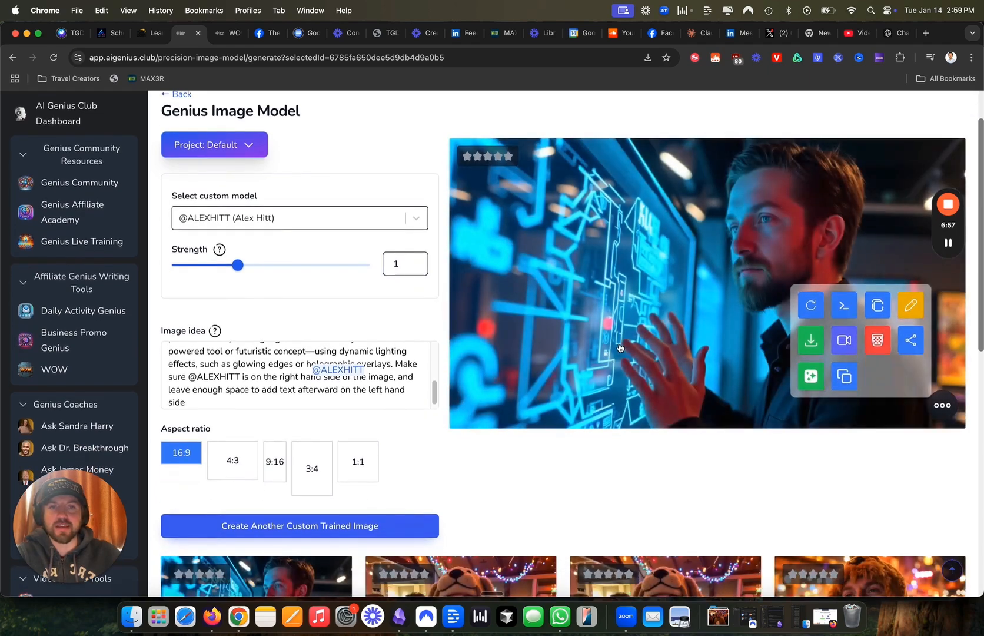
{"action": "scroll", "scroll_direction": "down", "scroll_amount": 3}
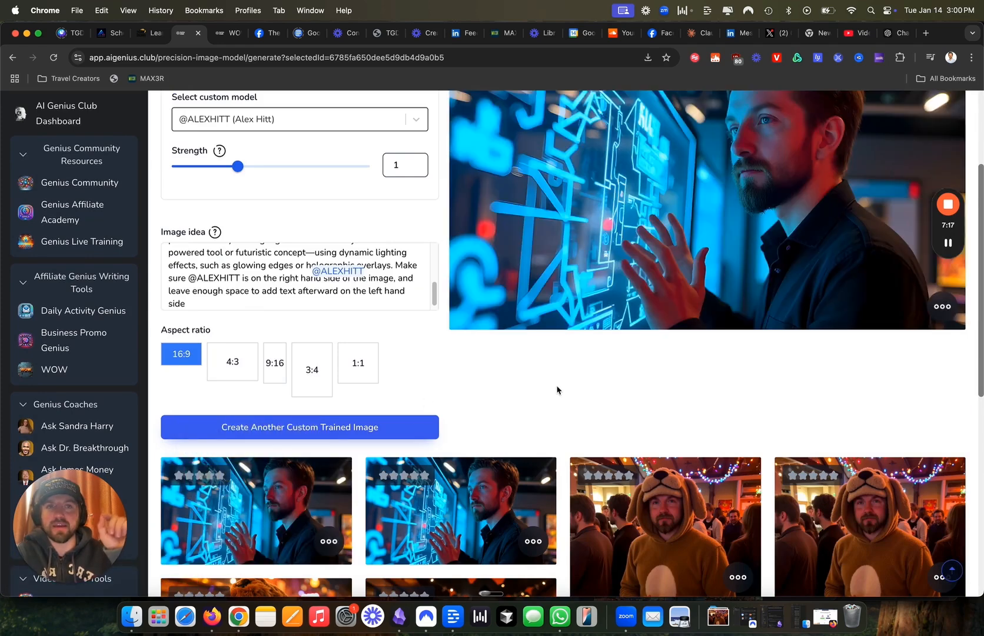
{"action": "scroll", "scroll_direction": "up", "scroll_amount": 3}
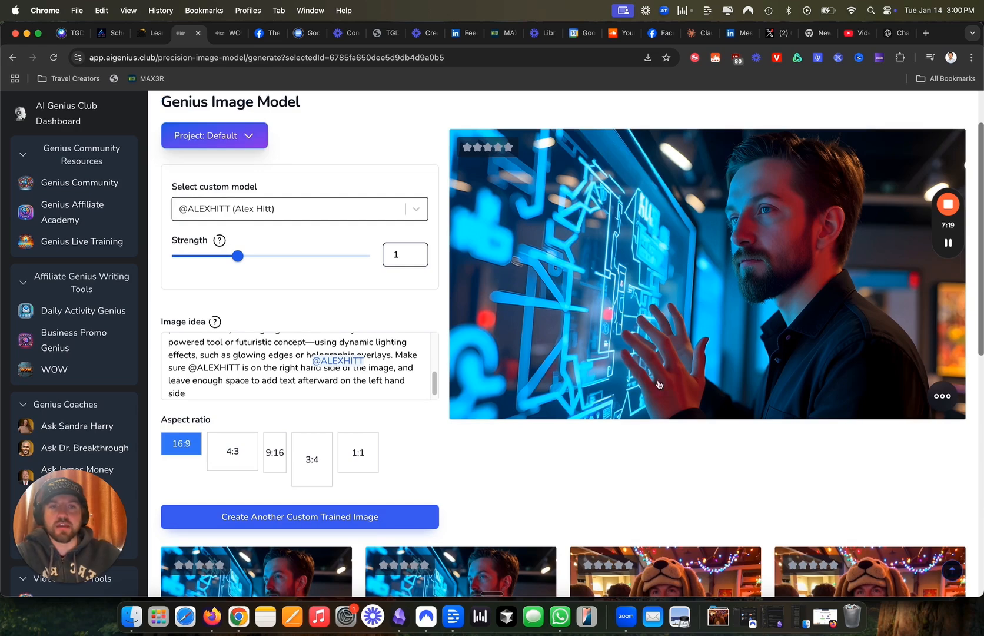
{"action": "mouse_move", "coordinate": [673, 378]}
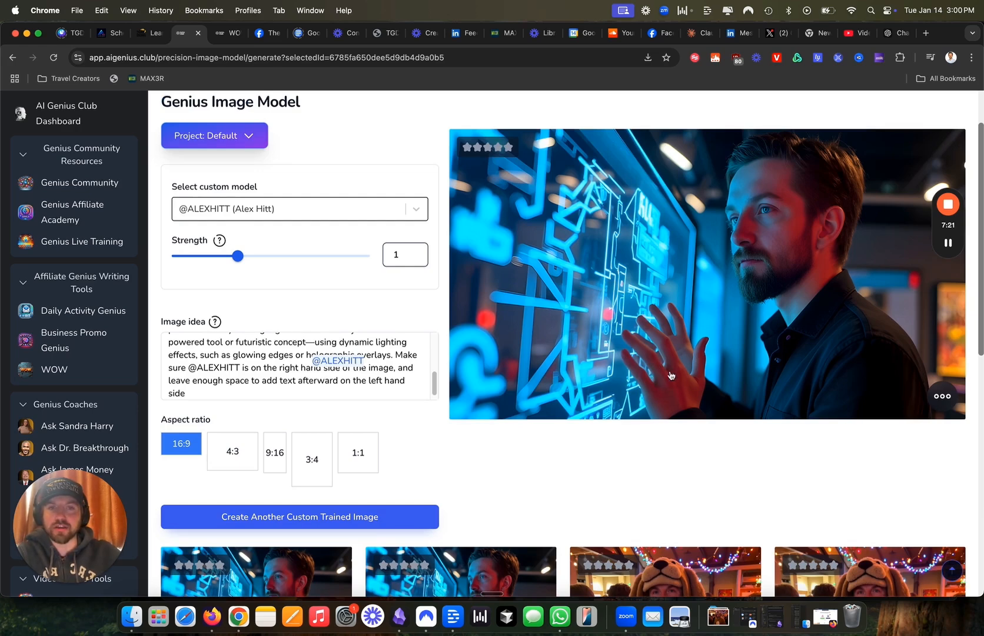
{"action": "mouse_move", "coordinate": [662, 381]}
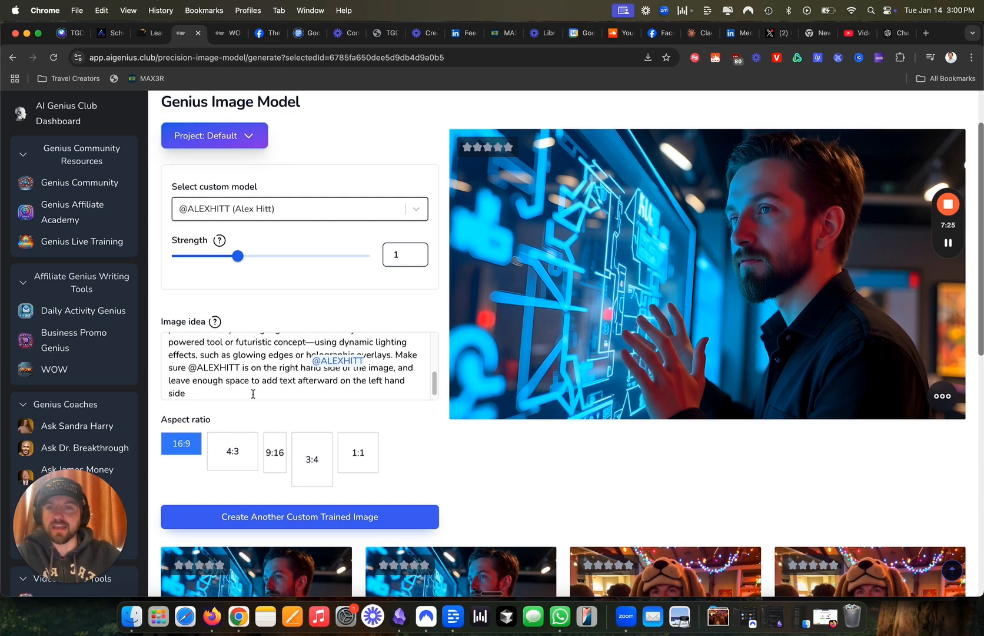
{"action": "left_click", "coordinate": [253, 393]}
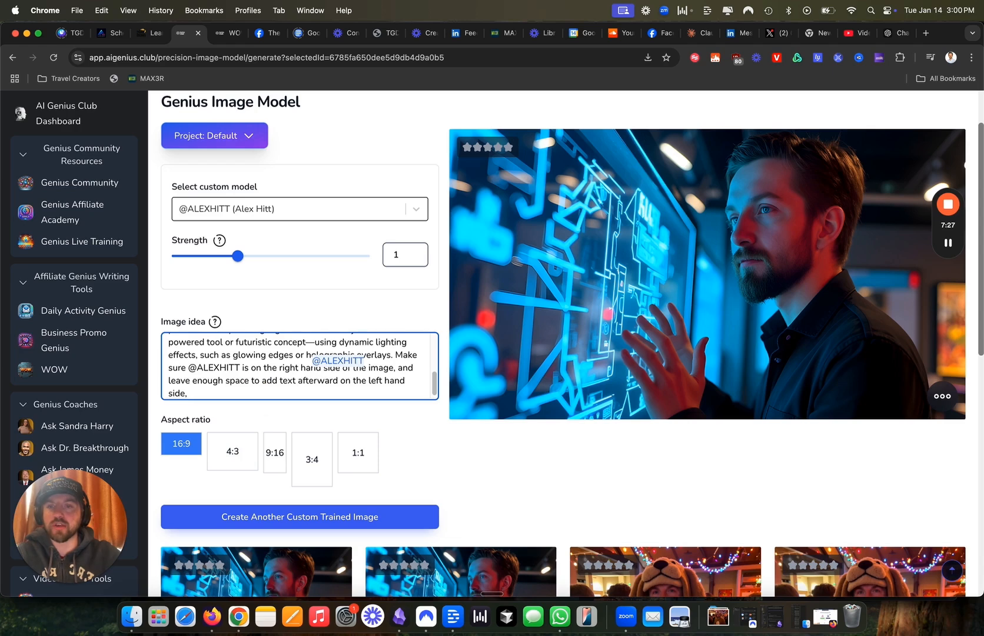
{"action": "type", "text": "make t"}
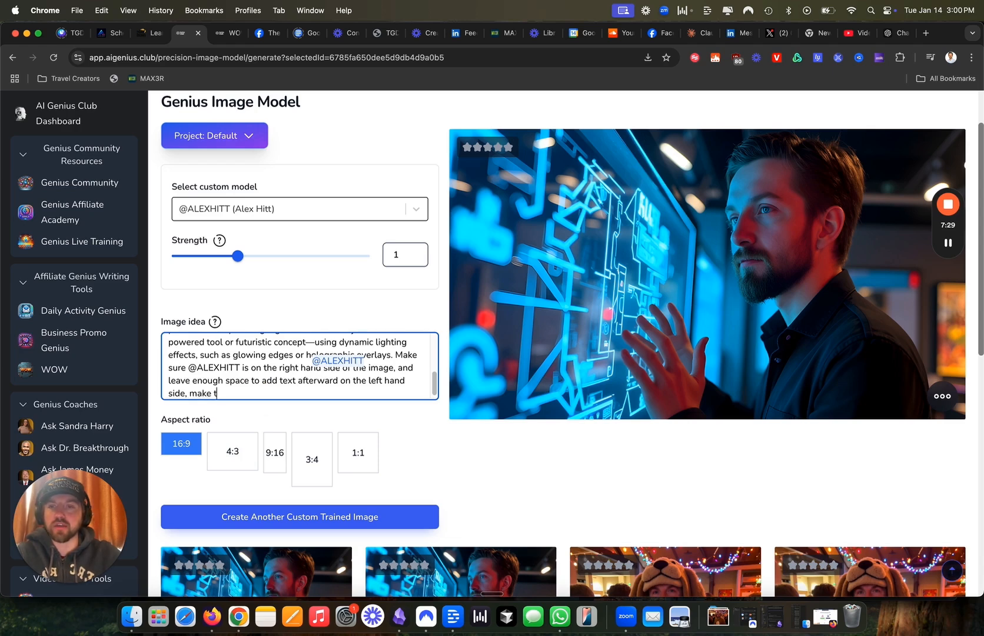
{"action": "type", "text": "sure there are no hands feature"}
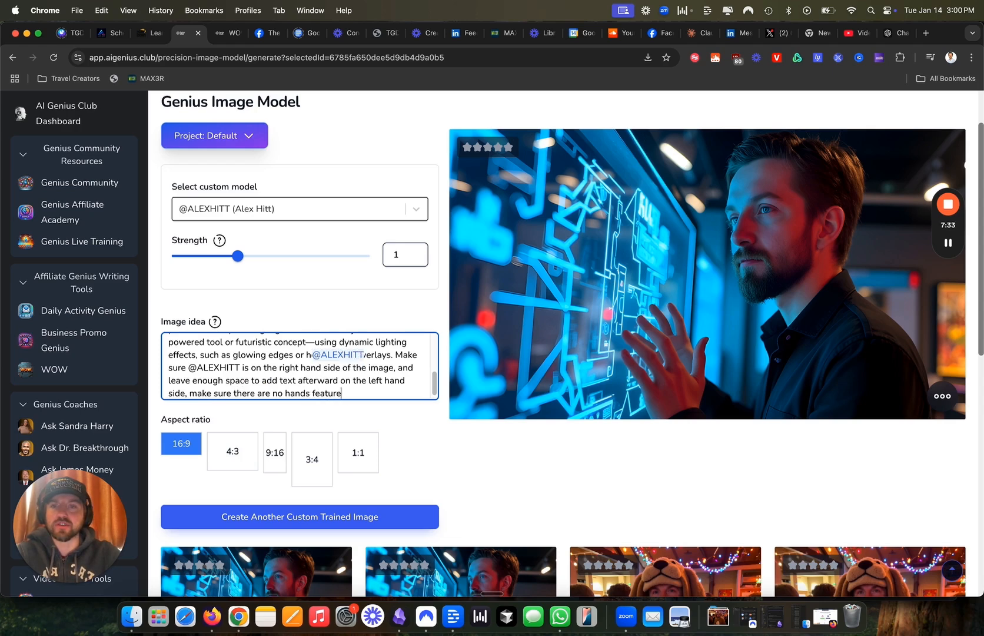
{"action": "type", "text": "d in the image."}
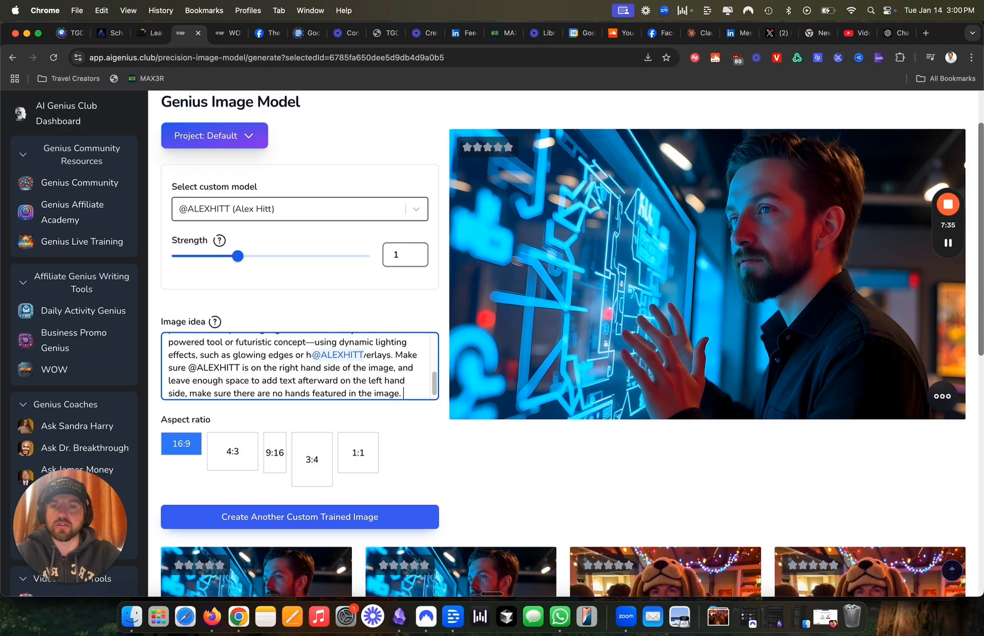
{"action": "left_click", "coordinate": [299, 209]}
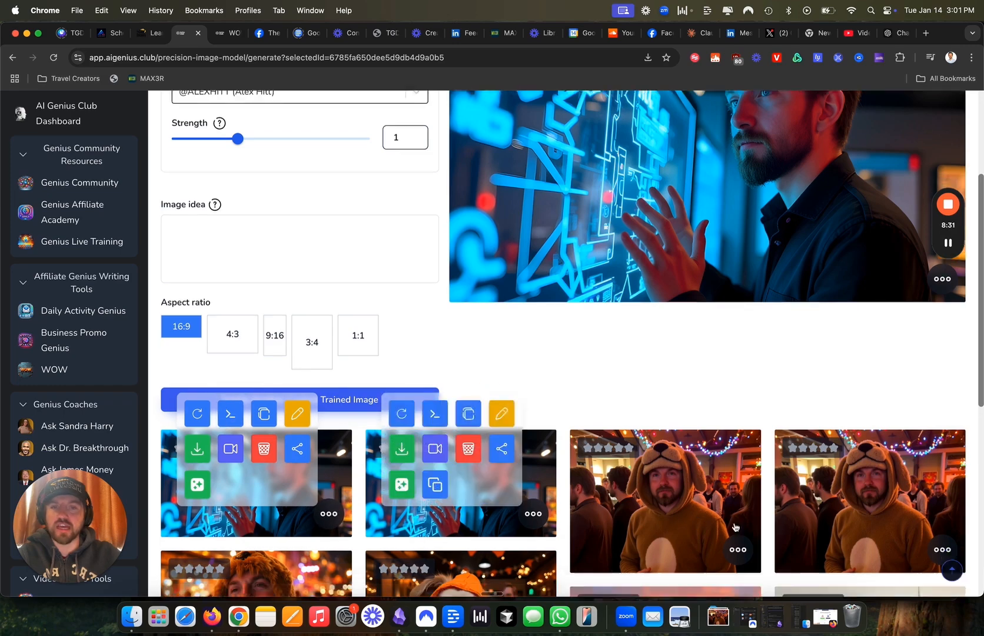
{"action": "scroll", "scroll_direction": "down", "scroll_amount": 3}
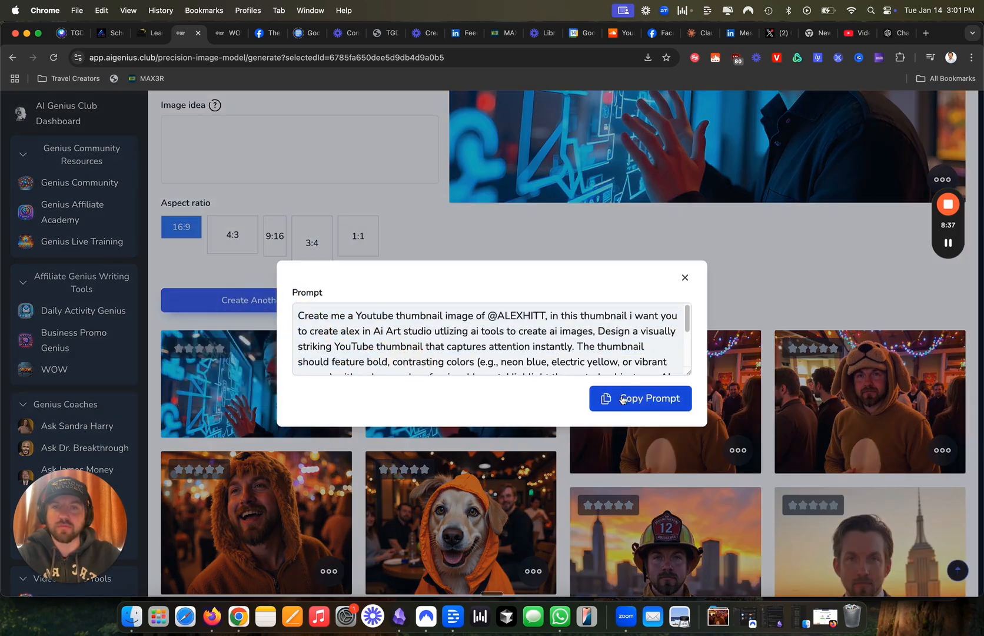
{"action": "left_click", "coordinate": [685, 277]}
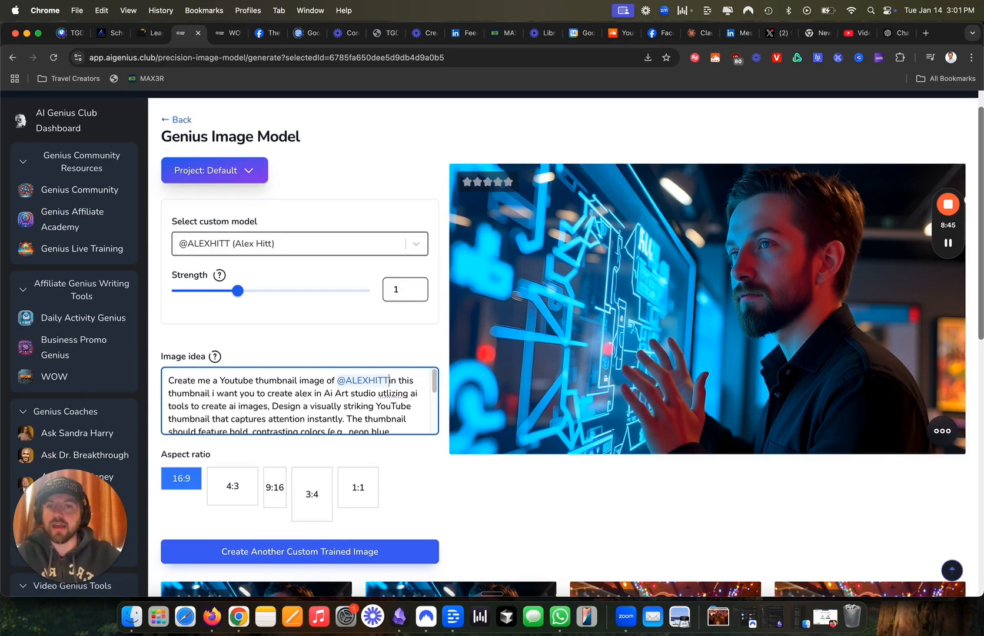
{"action": "scroll", "scroll_direction": "down", "scroll_amount": 3}
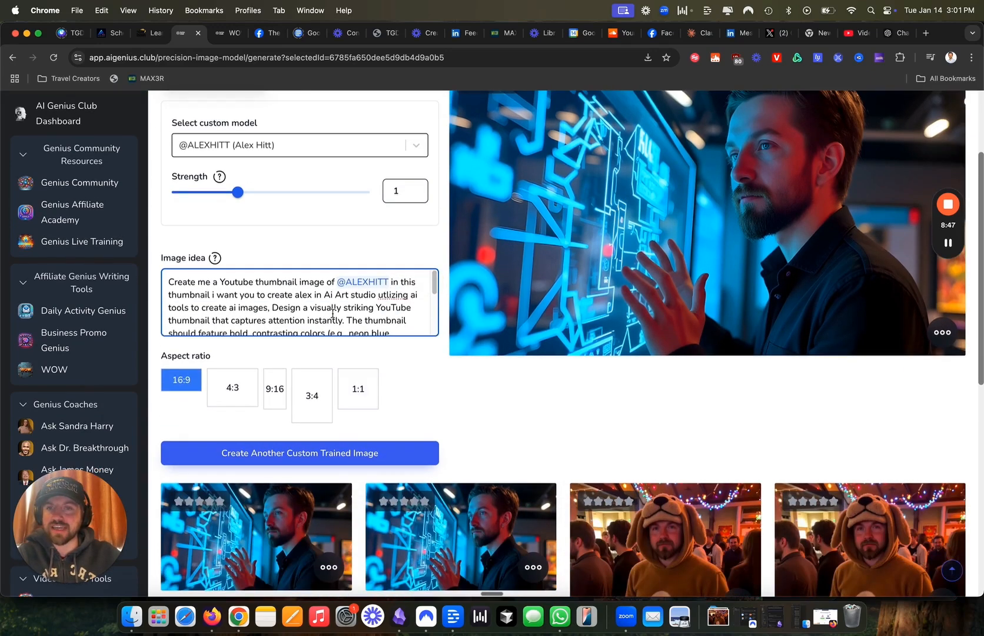
{"action": "scroll", "scroll_direction": "down", "scroll_amount": 3}
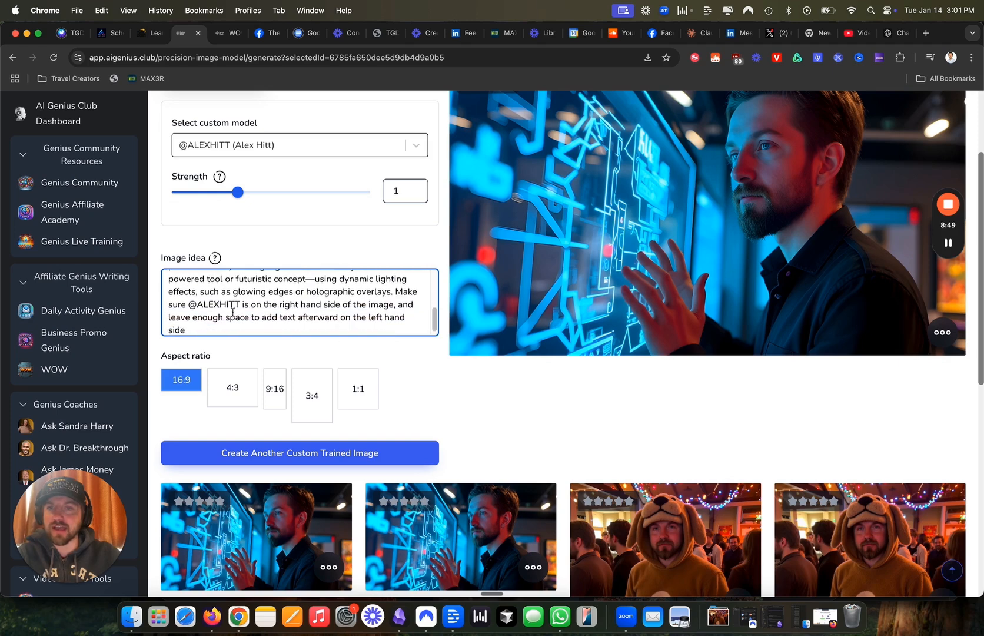
{"action": "type", "text": "TT"}
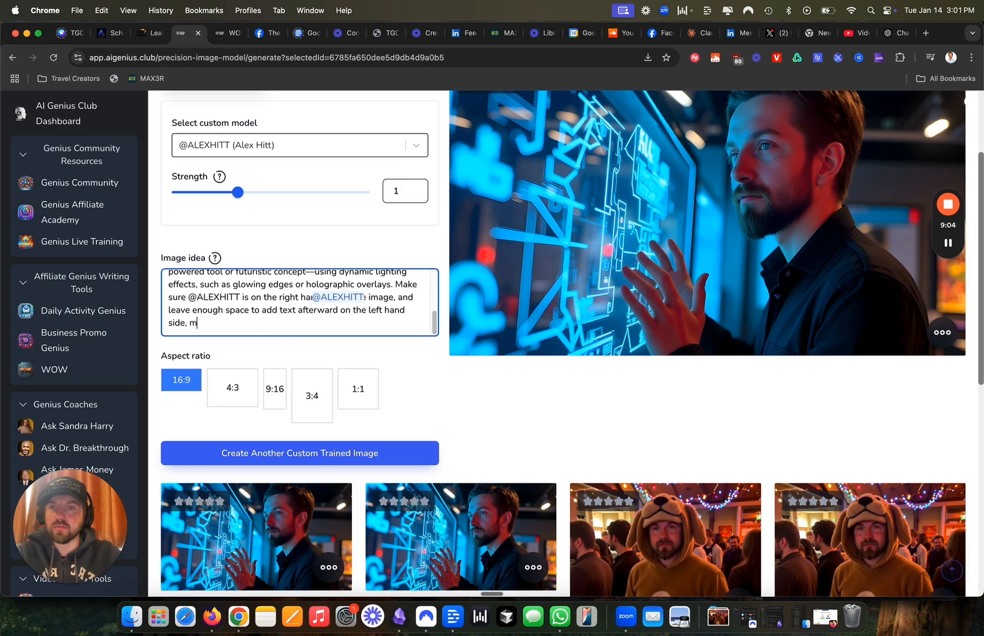
{"action": "type", "text": "ake sure there are no human"}
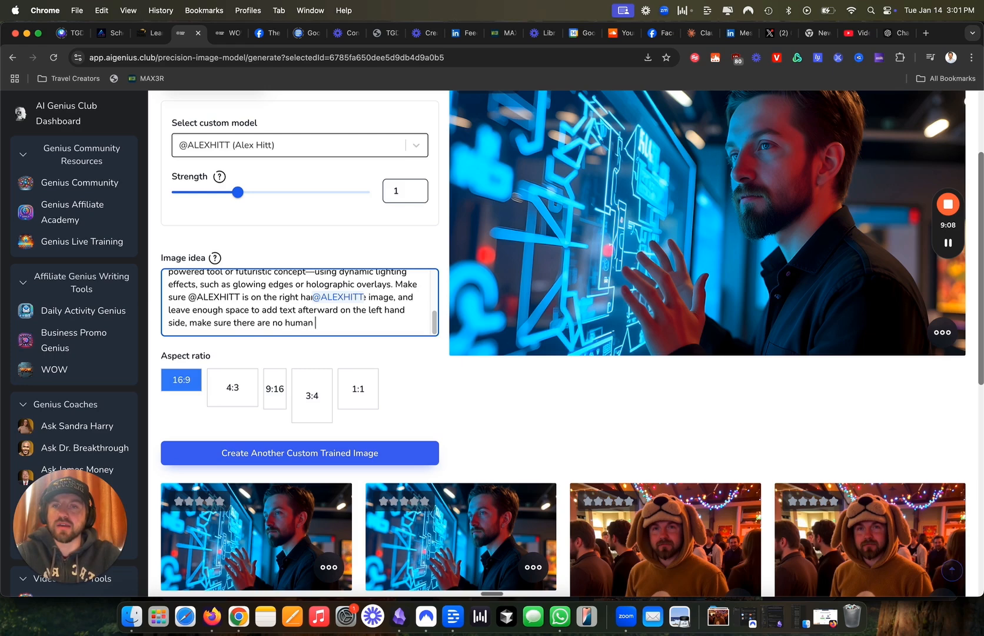
{"action": "type", "text": "hands present in the"}
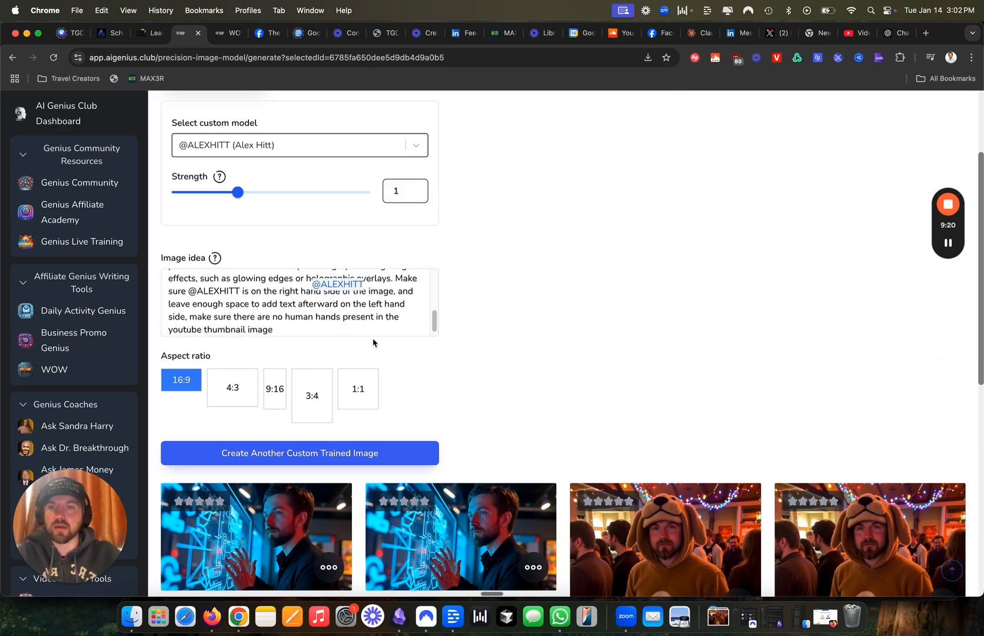
{"action": "left_click", "coordinate": [300, 453]}
{"action": "type", "text": ","}
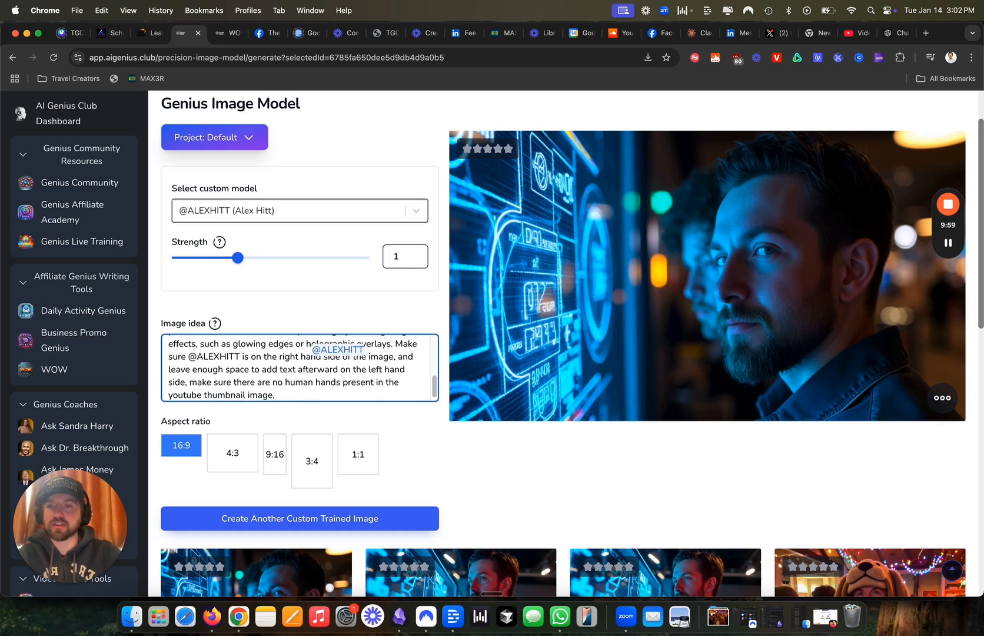
{"action": "type", "text": "make sure @a"}
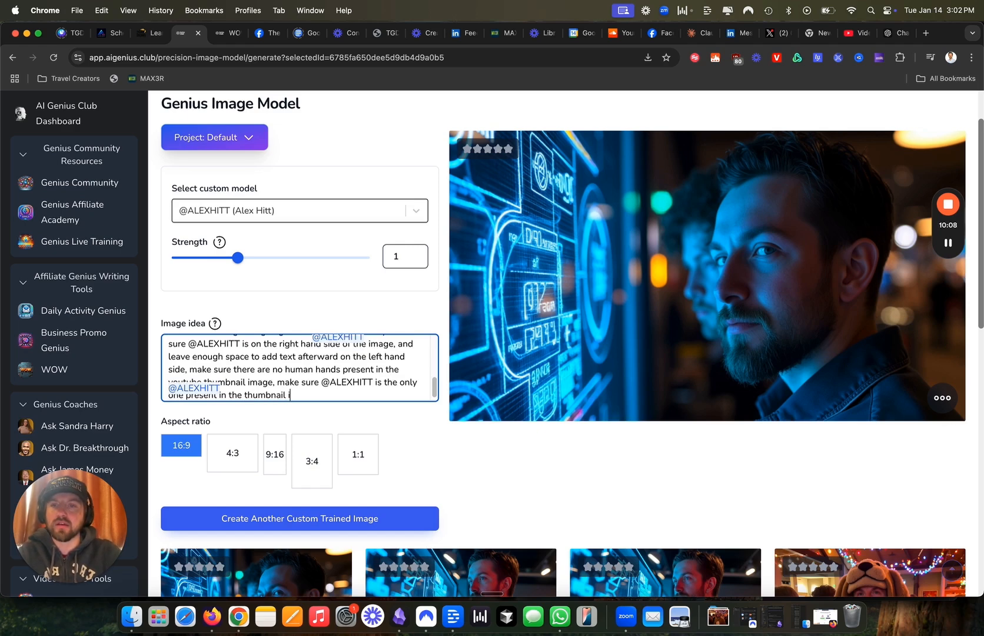
{"action": "type", "text": "i,"}
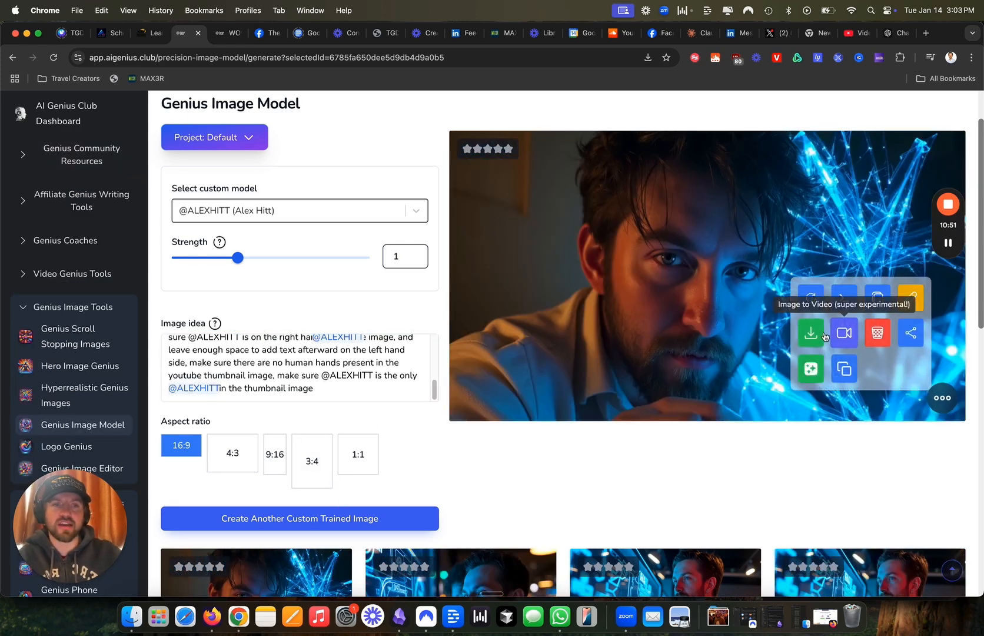
Download the glowing-network portrait as a PNG and return to the generator page
{"action": "left_click", "coordinate": [810, 334]}
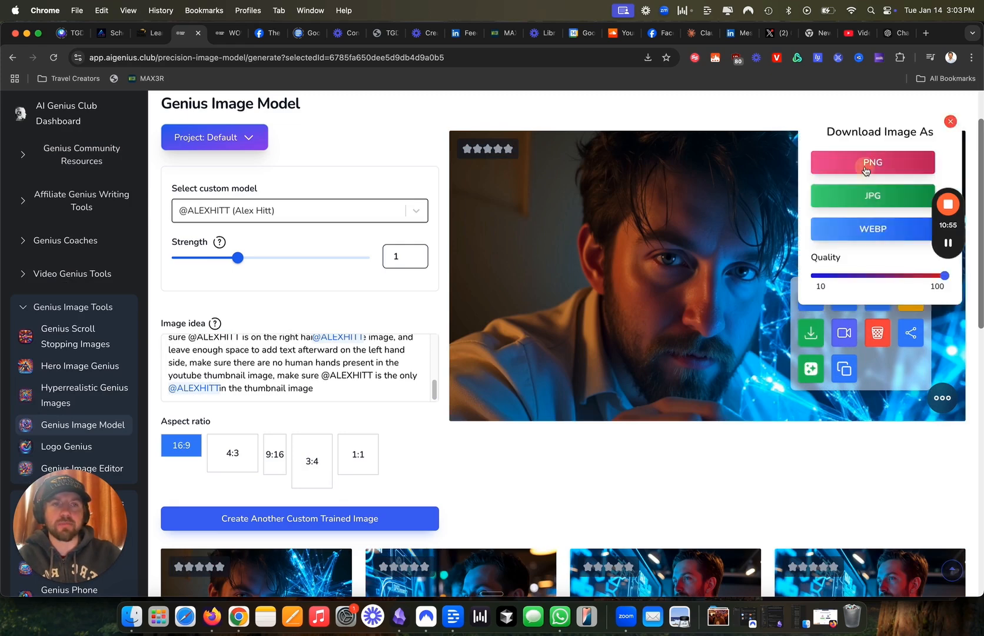
{"action": "left_click", "coordinate": [928, 33]}
{"action": "type", "text": "canva.com"}
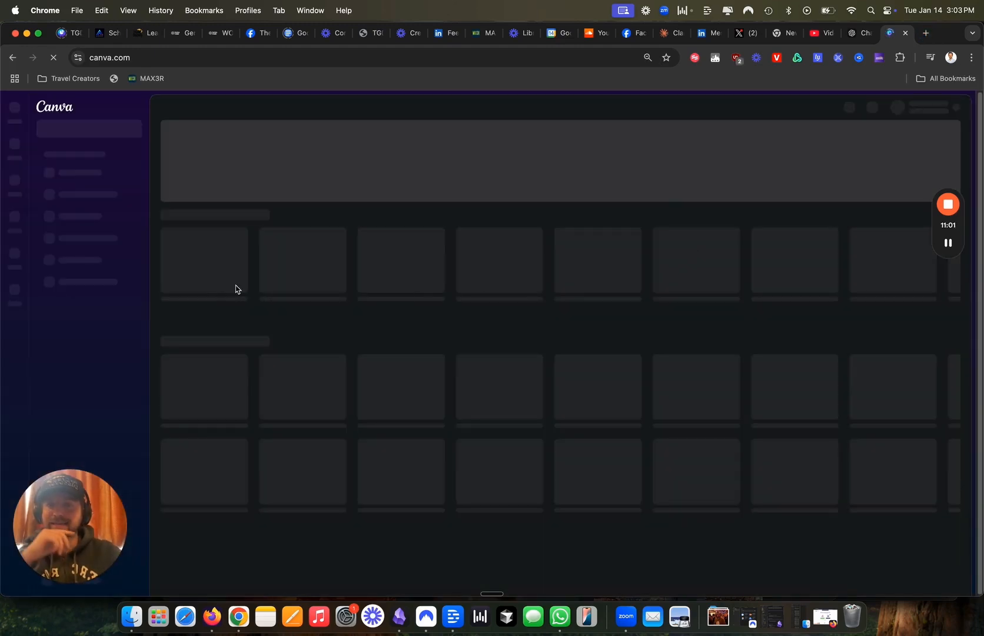
{"action": "left_click", "coordinate": [931, 57]}
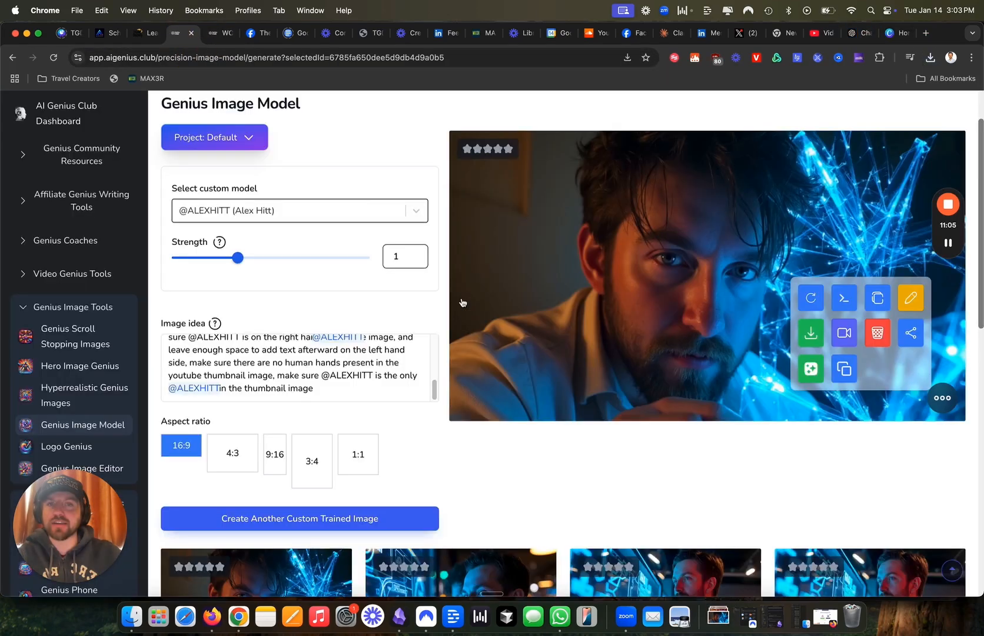
{"action": "mouse_move", "coordinate": [779, 478]}
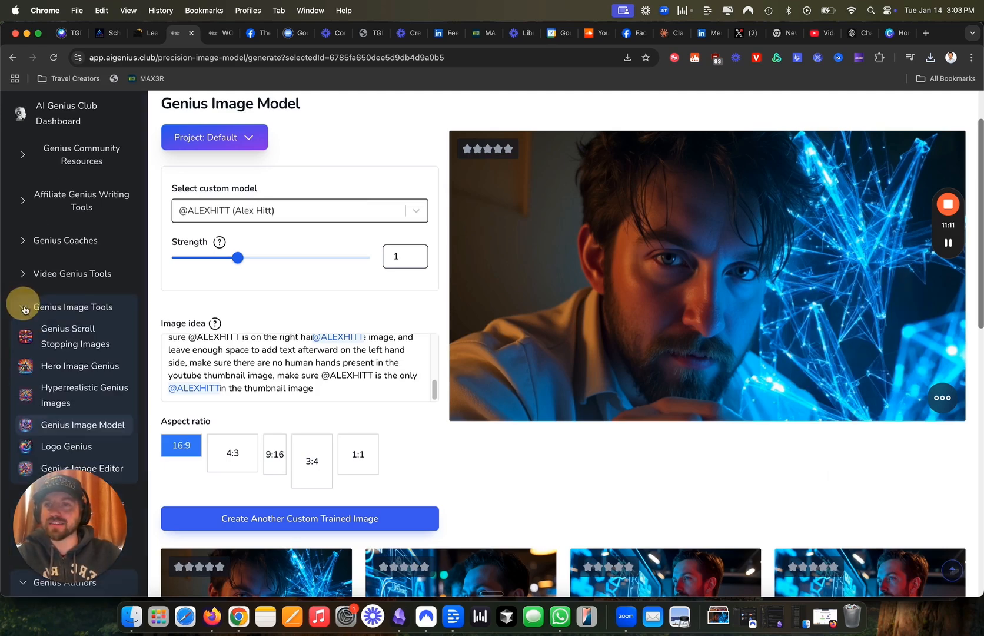
{"action": "scroll", "scroll_direction": "down", "scroll_amount": 3}
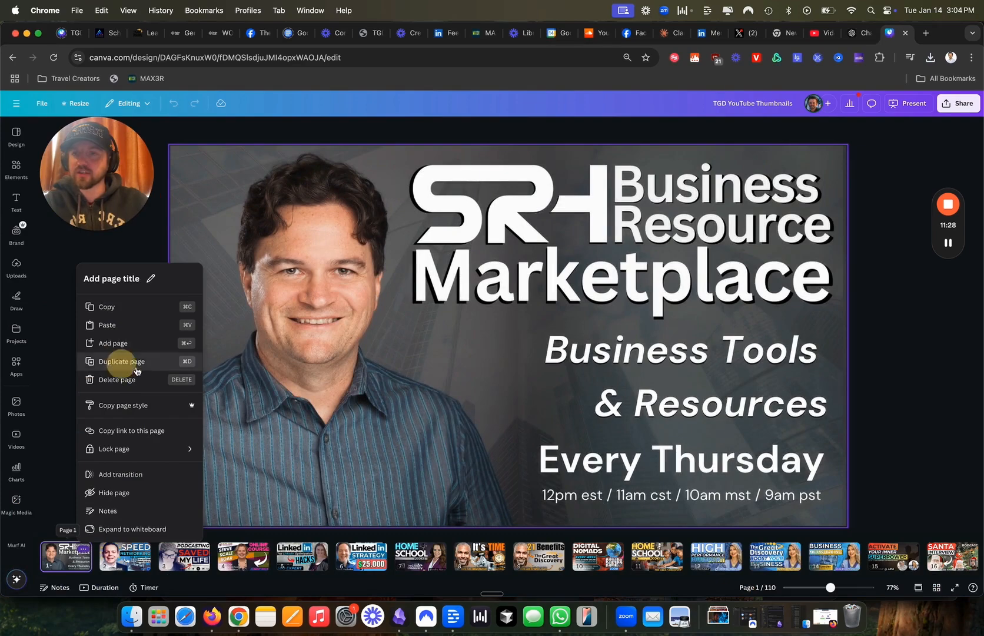
Add a blank second page to the thumbnails design and show recent downloads
{"action": "left_click", "coordinate": [121, 361]}
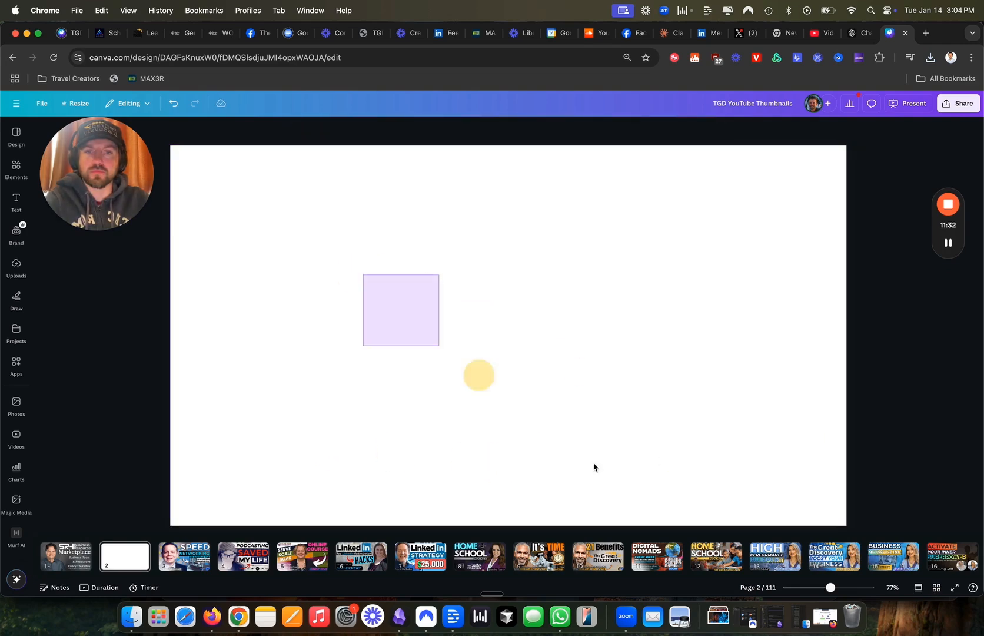
{"action": "left_click", "coordinate": [933, 57]}
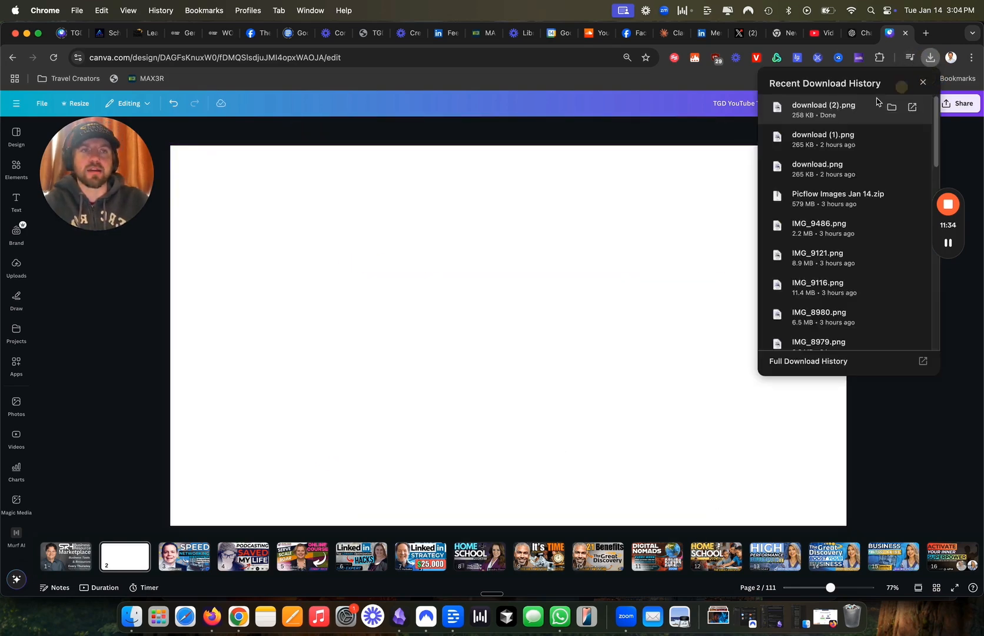
{"action": "left_click", "coordinate": [893, 106]}
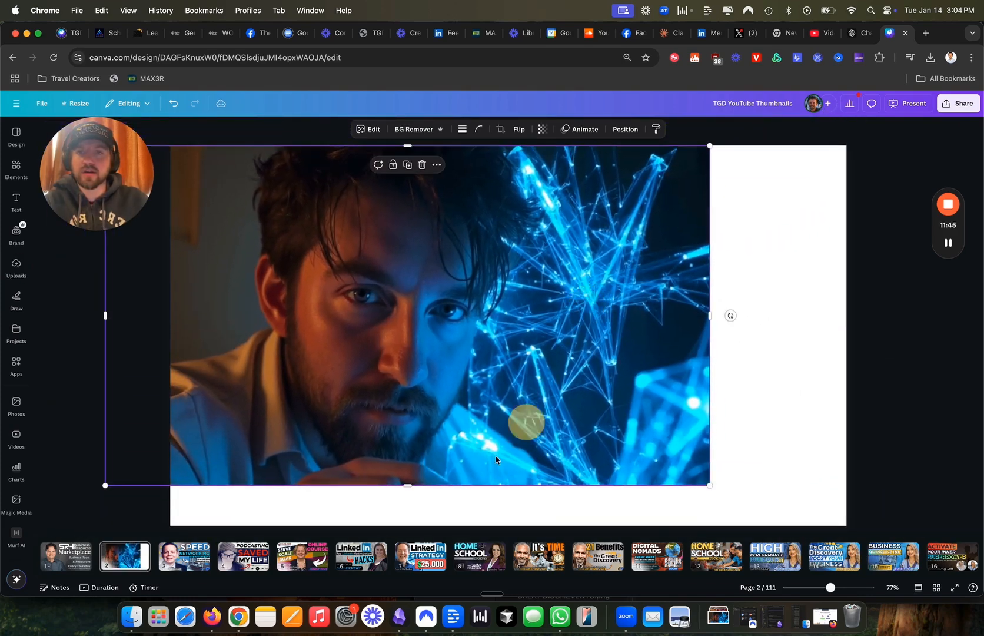
Enlarge the downloaded portrait on page 2 to the page's full height
{"action": "left_click_drag", "start_coordinate": [406, 484], "coordinate": [407, 513]}
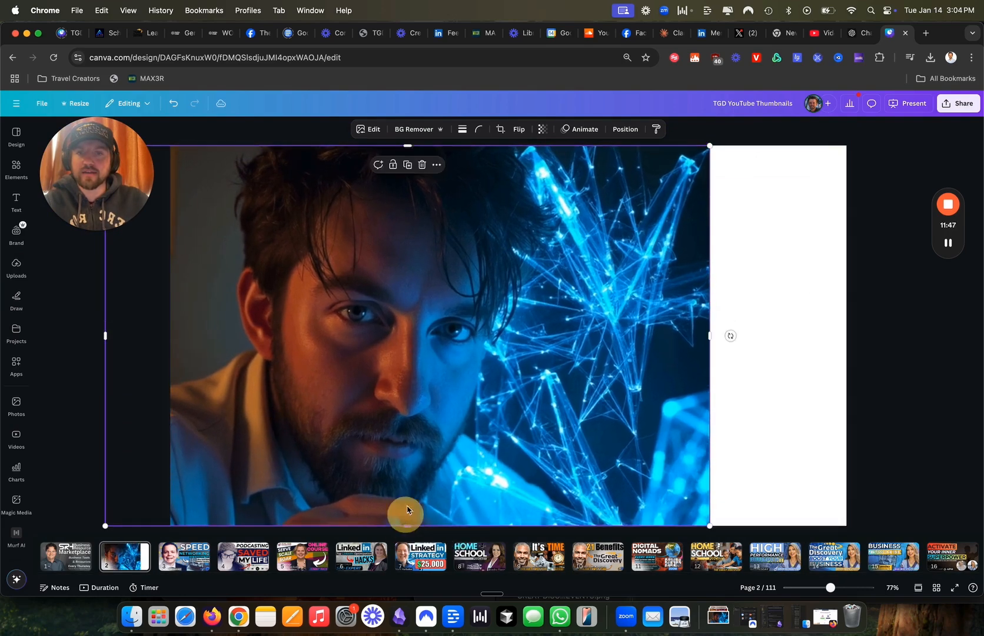
{"action": "left_click_drag", "start_coordinate": [408, 510], "coordinate": [378, 471]}
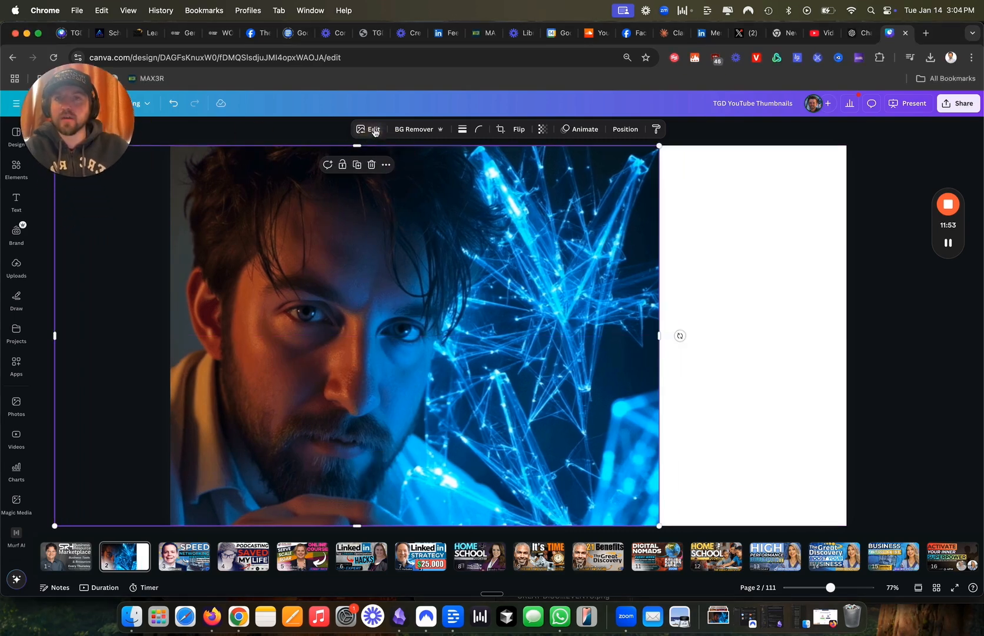
{"action": "left_click", "coordinate": [368, 130]}
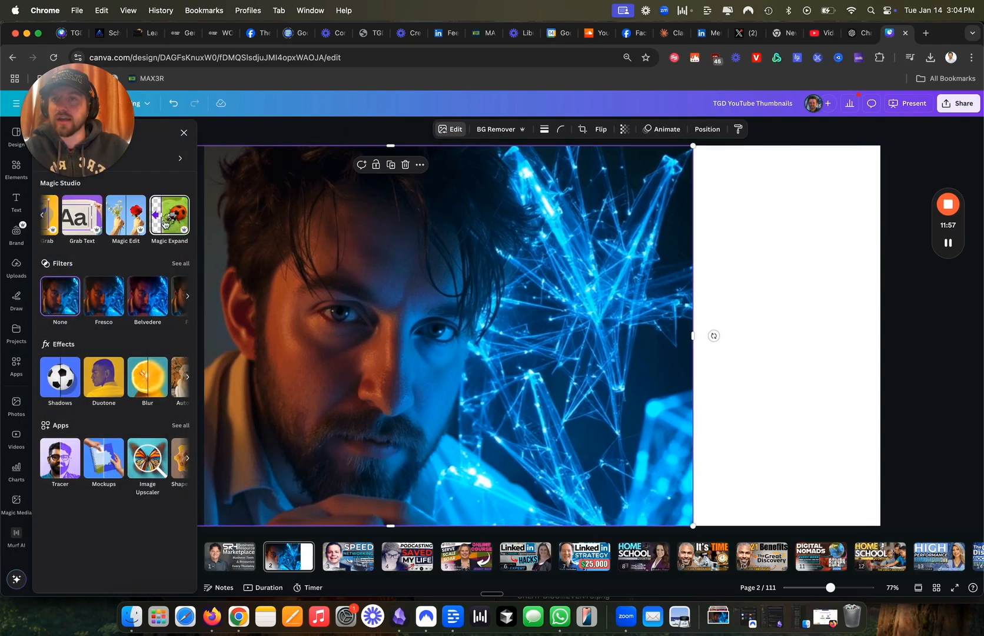
Magic Expand the portrait so it fills the whole page
{"action": "left_click", "coordinate": [169, 215]}
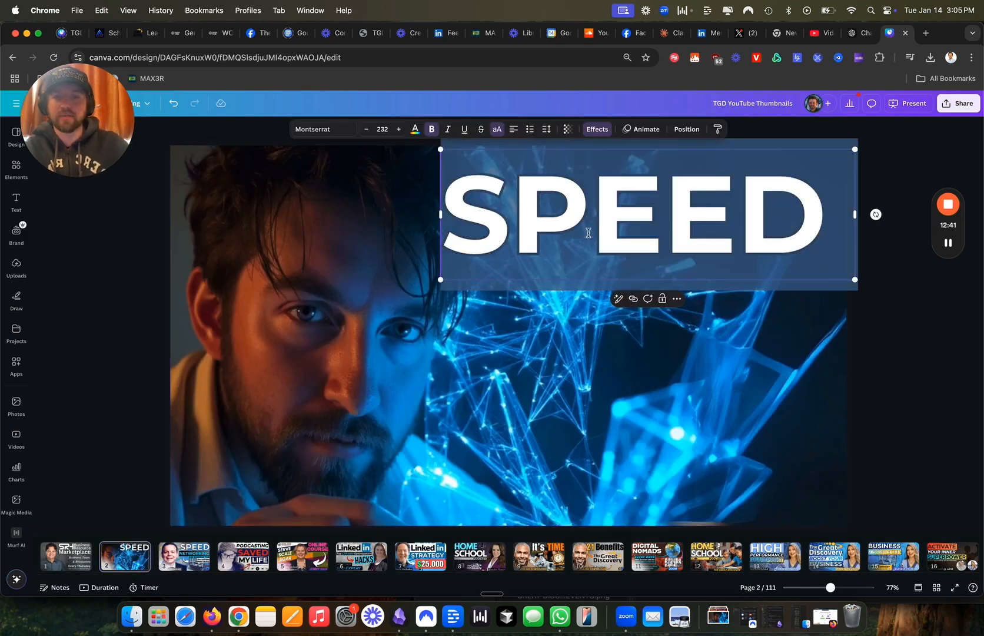
Retype the heading as AI YOUTUBE THUMBNAIL, size 98, with tighter line spacing
{"action": "type", "text": "AI"}
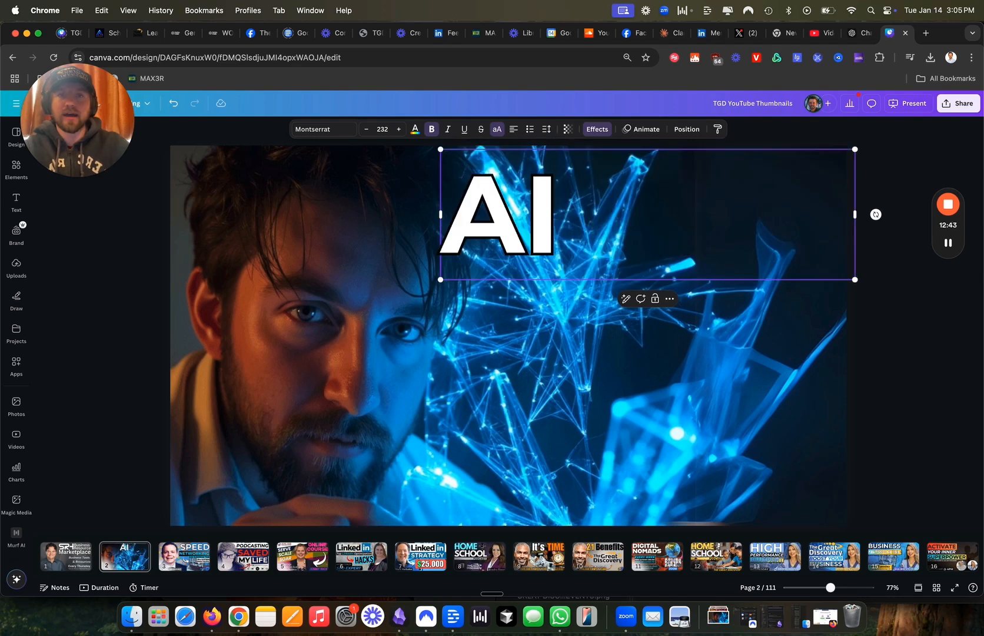
{"action": "type", "text": "YOUTU"}
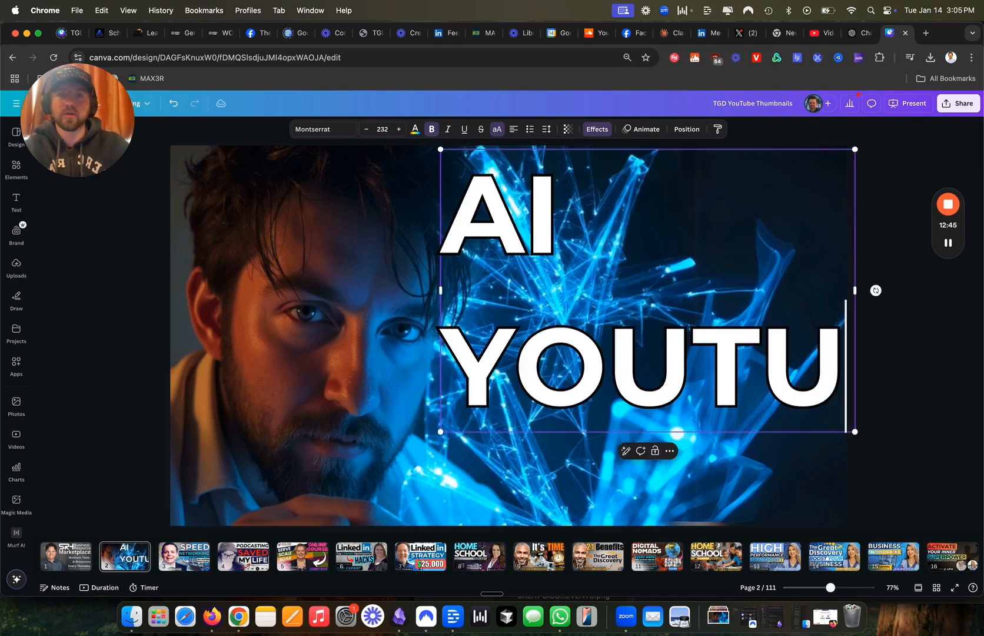
{"action": "left_click", "coordinate": [367, 129]}
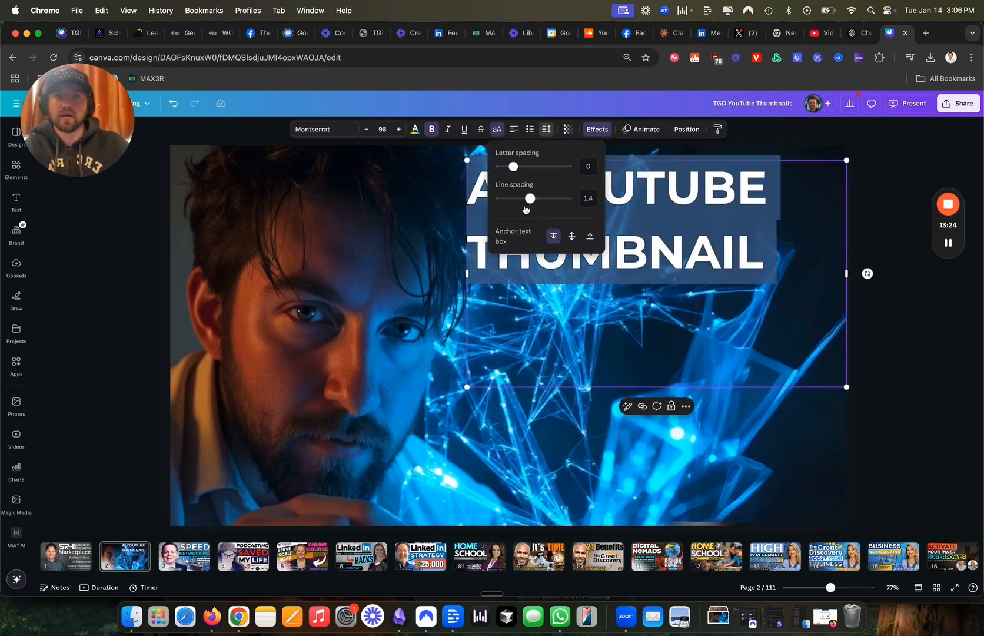
{"action": "left_click_drag", "start_coordinate": [531, 199], "coordinate": [514, 199]}
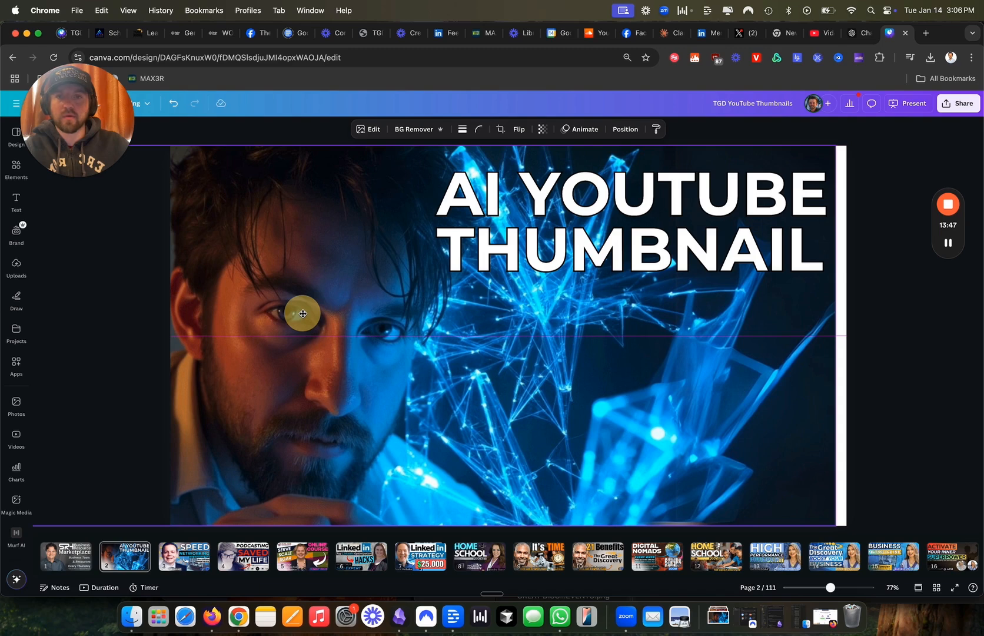
AI-expand the background portrait via Crop > Expand and apply an expanded version
{"action": "left_click", "coordinate": [302, 314]}
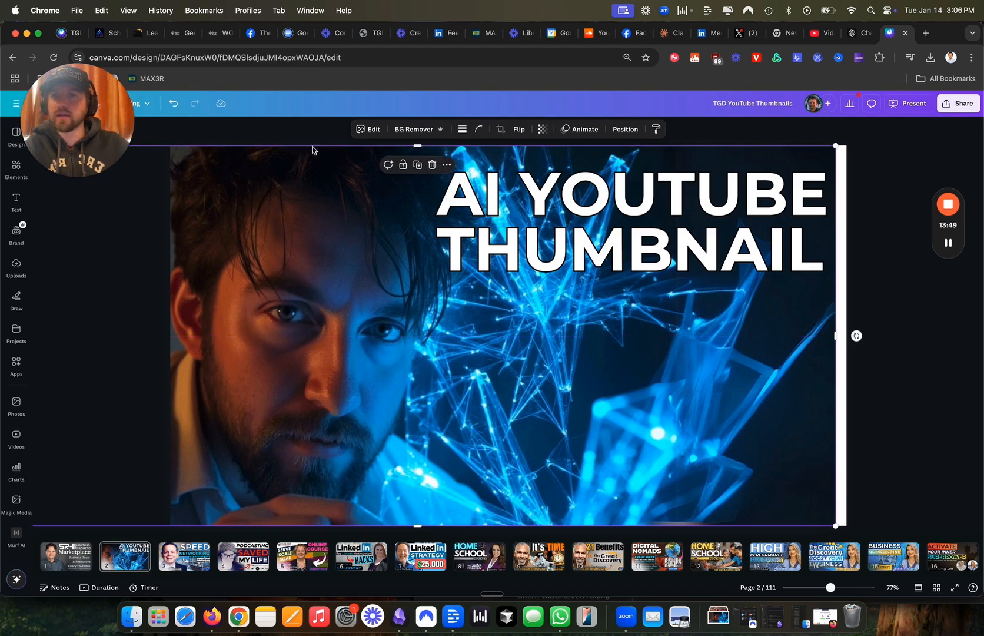
{"action": "left_click", "coordinate": [368, 129]}
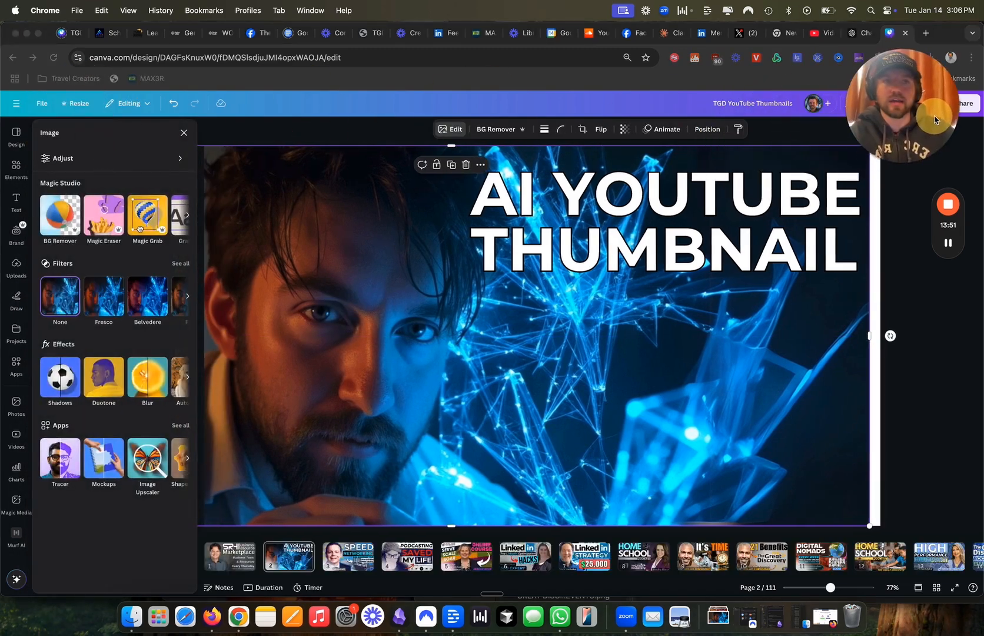
{"action": "left_click", "coordinate": [187, 215]}
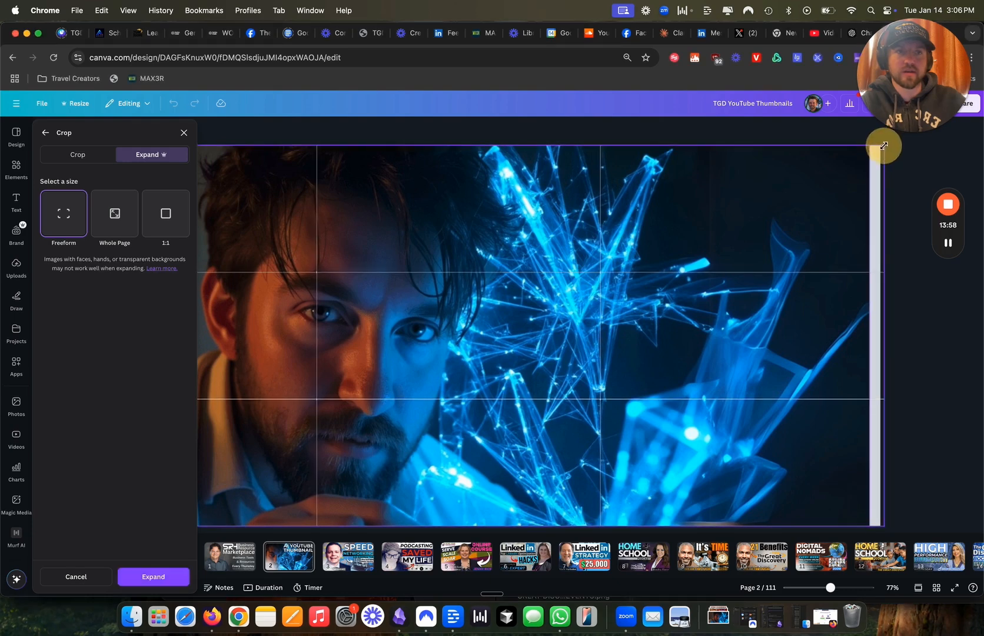
{"action": "left_click", "coordinate": [153, 576]}
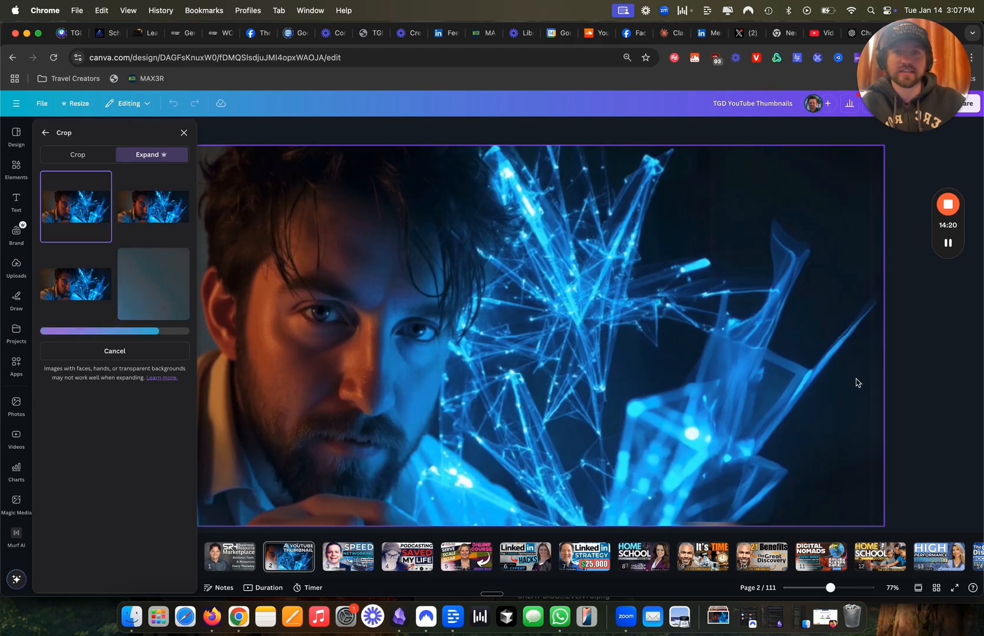
{"action": "left_click", "coordinate": [153, 206]}
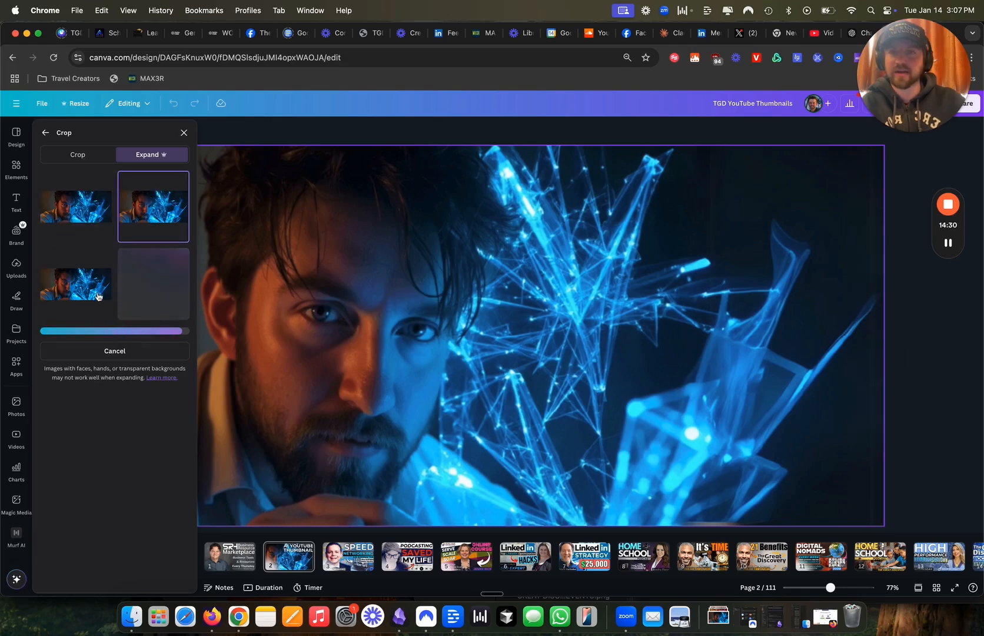
{"action": "left_click", "coordinate": [75, 207]}
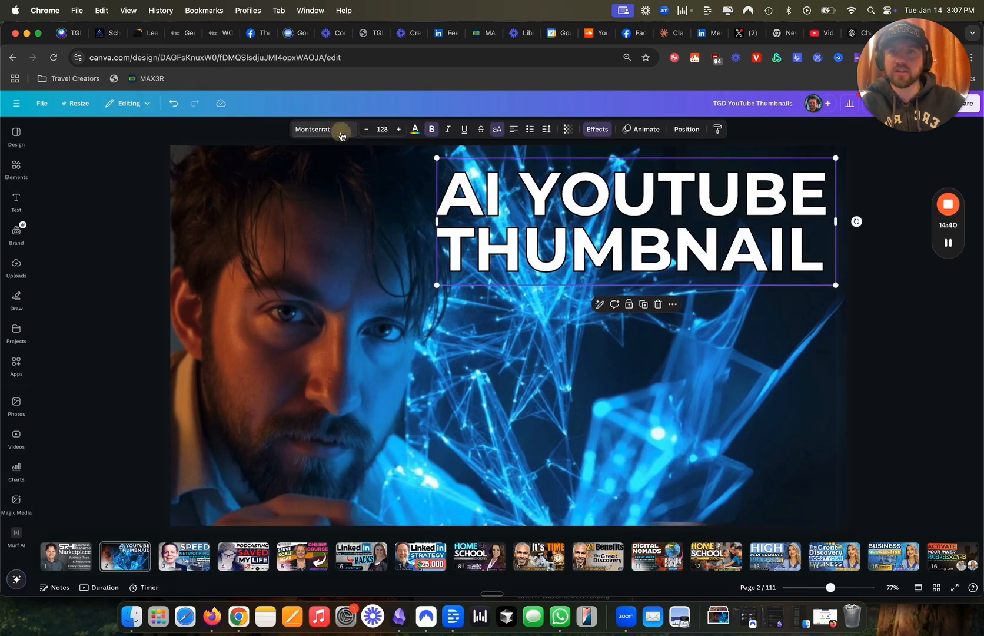
Switch the heading font to Bebas Neue Cyrillic and enlarge the text box across the right
{"action": "left_click", "coordinate": [312, 129]}
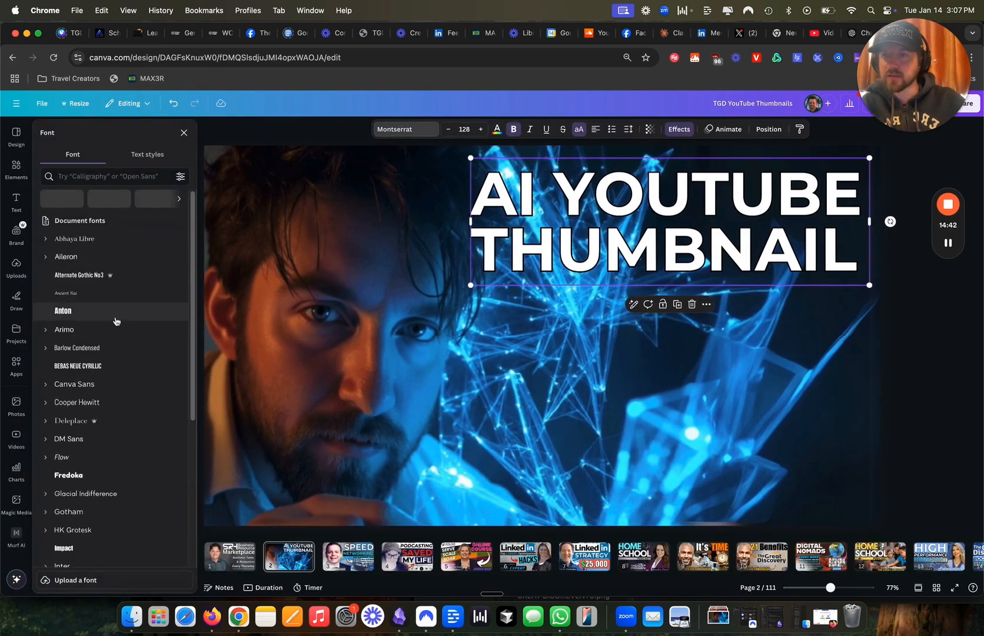
{"action": "left_click", "coordinate": [62, 310]}
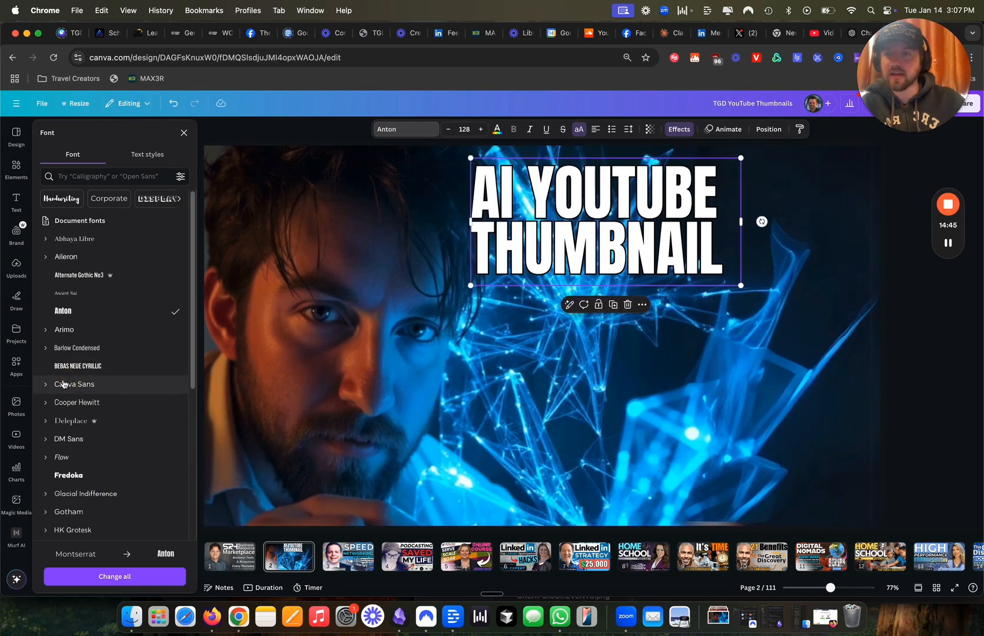
{"action": "left_click", "coordinate": [78, 365]}
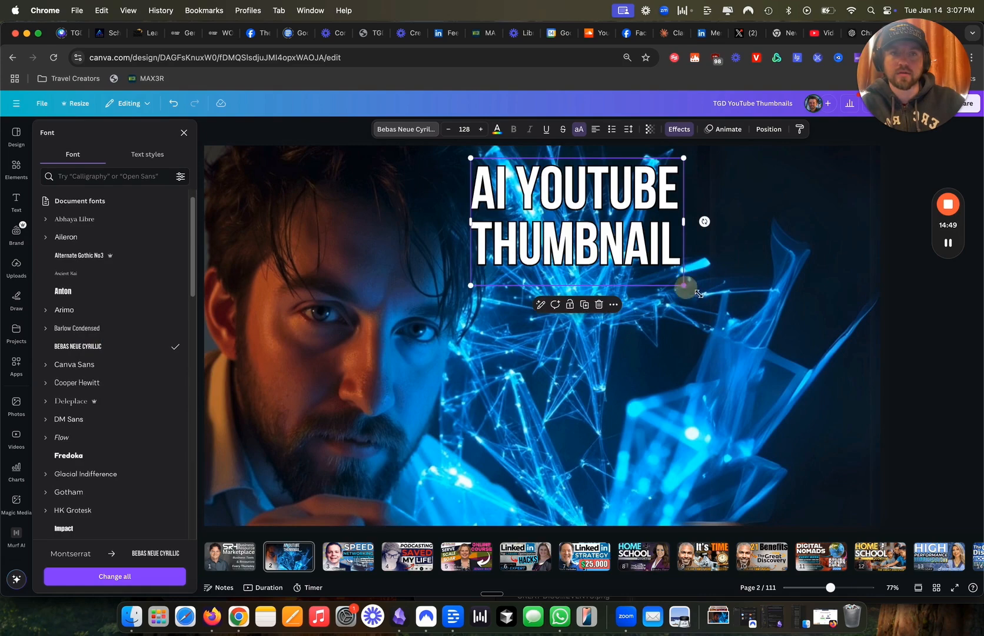
{"action": "left_click_drag", "start_coordinate": [686, 287], "coordinate": [864, 373]}
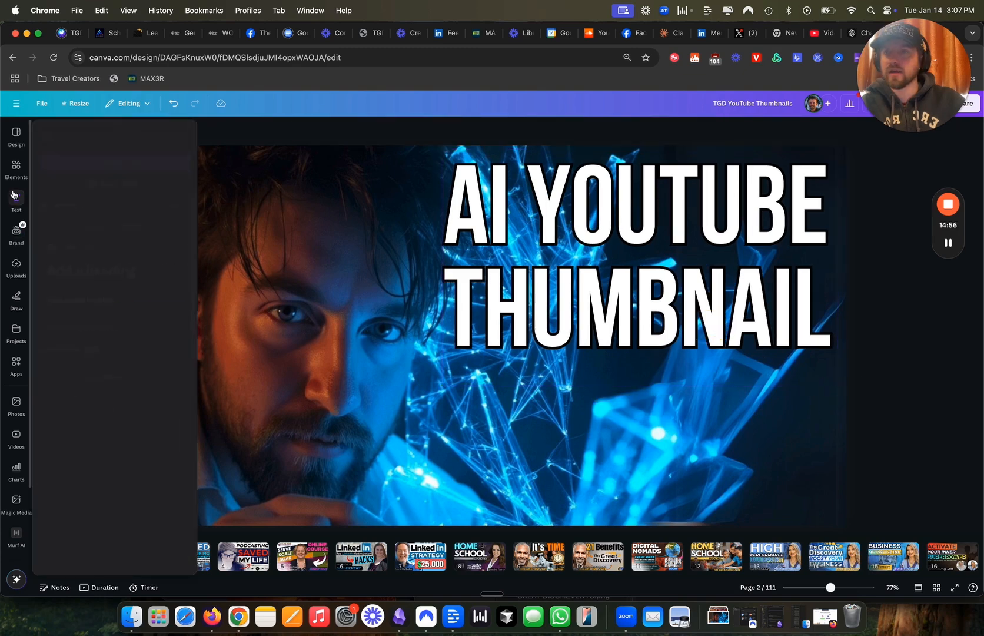
{"action": "left_click", "coordinate": [16, 169]}
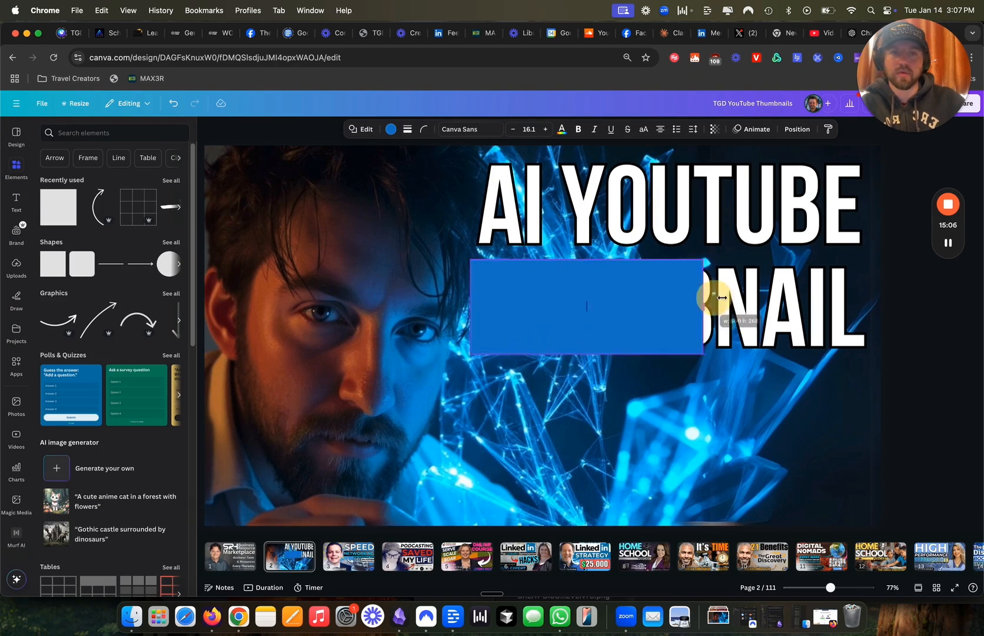
Stretch a rectangle behind THUMBNAIL, remove the letter outline and make the text dark
{"action": "left_click_drag", "start_coordinate": [722, 307], "coordinate": [869, 307]}
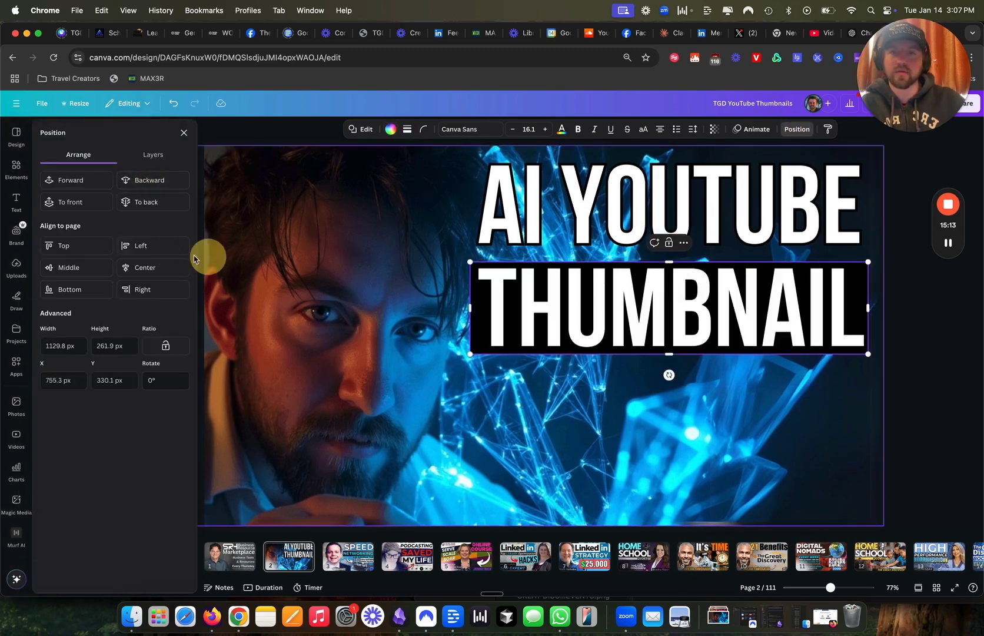
{"action": "left_click", "coordinate": [390, 129]}
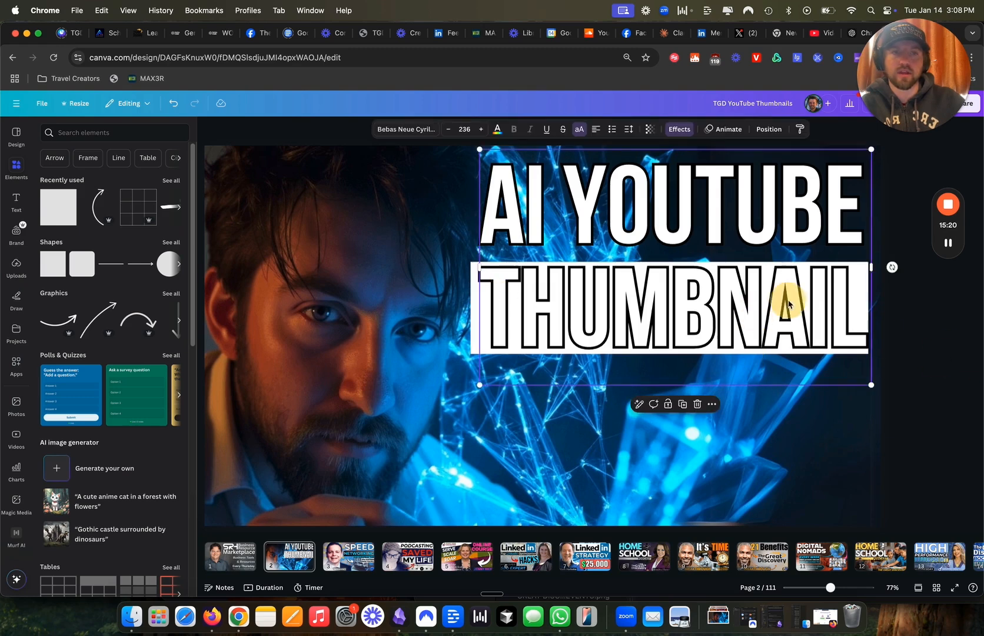
{"action": "left_click", "coordinate": [679, 129]}
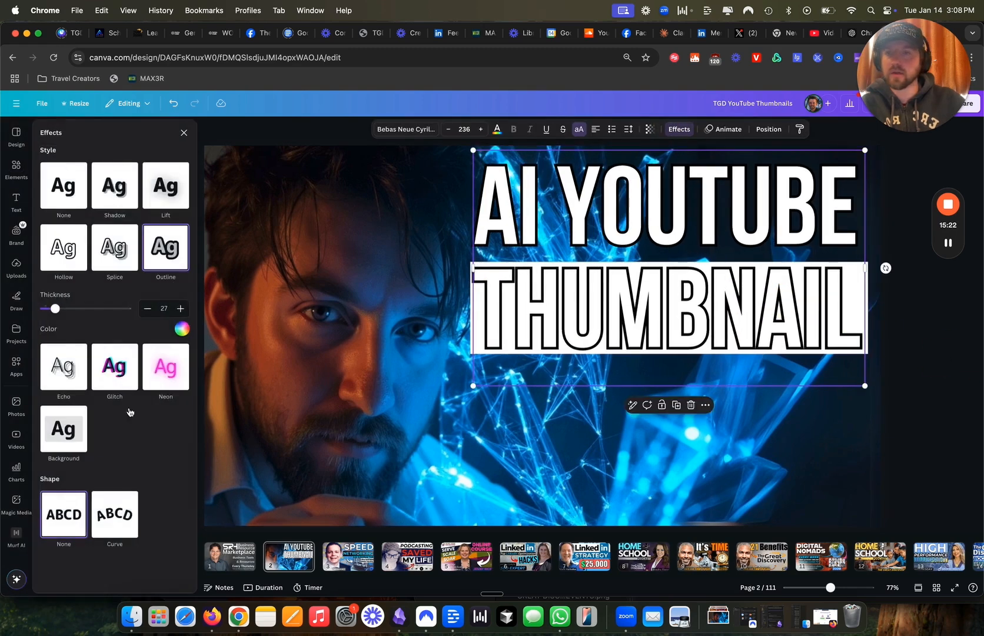
{"action": "left_click", "coordinate": [497, 129]}
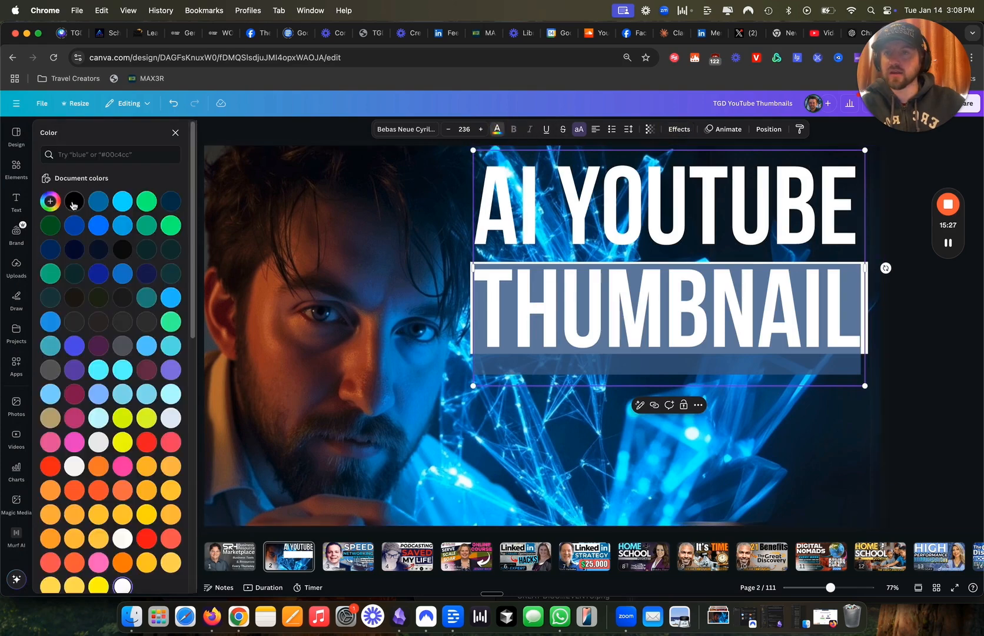
{"action": "left_click", "coordinate": [16, 171]}
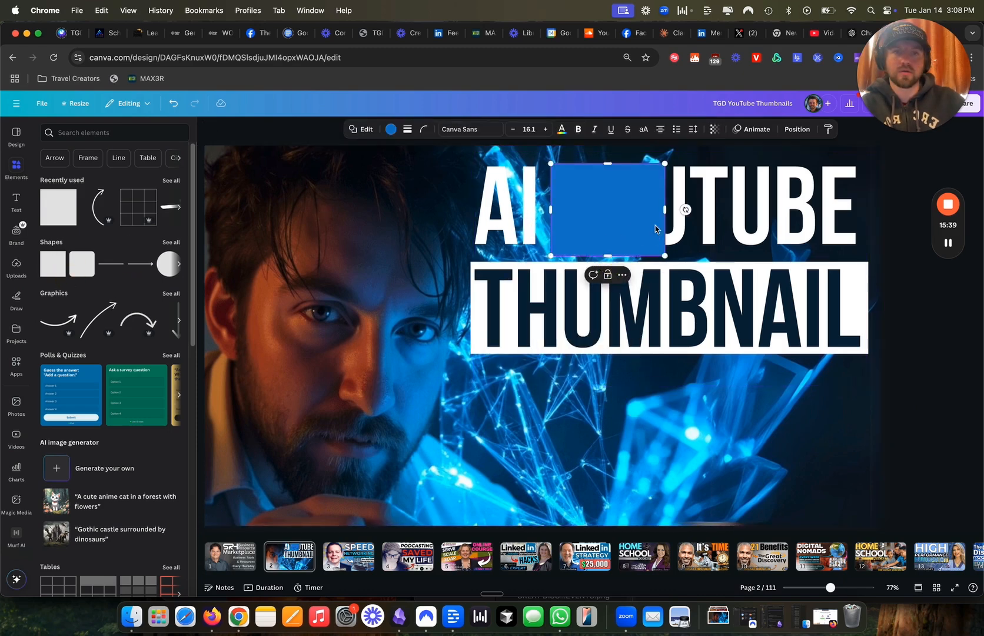
Colour the box behind YOUTUBE and turn the word YOUTUBE red
{"action": "left_click", "coordinate": [390, 129]}
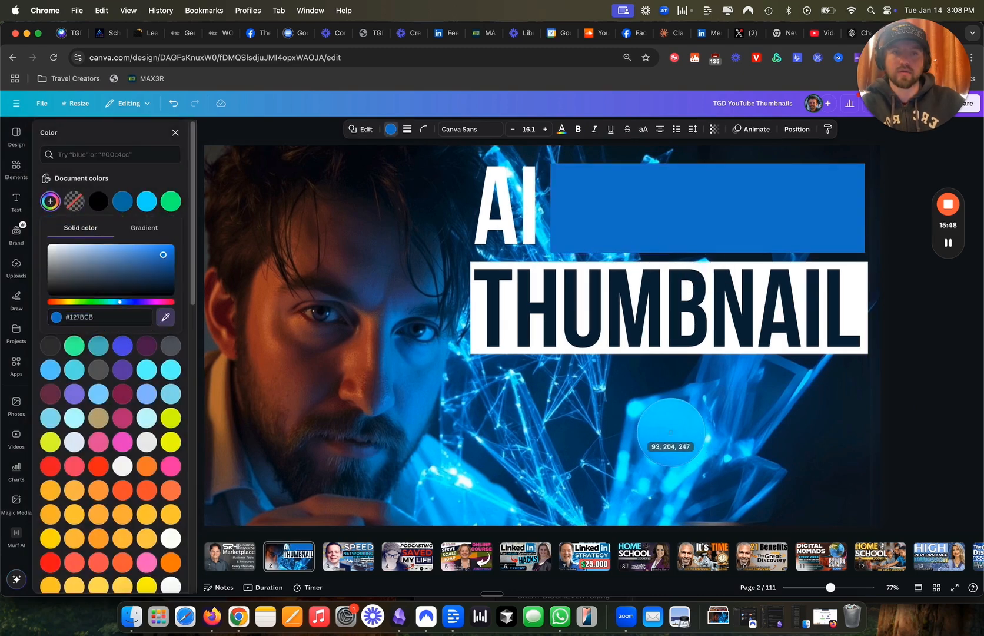
{"action": "left_click", "coordinate": [797, 128]}
{"action": "type", "text": "YOUTUBE"}
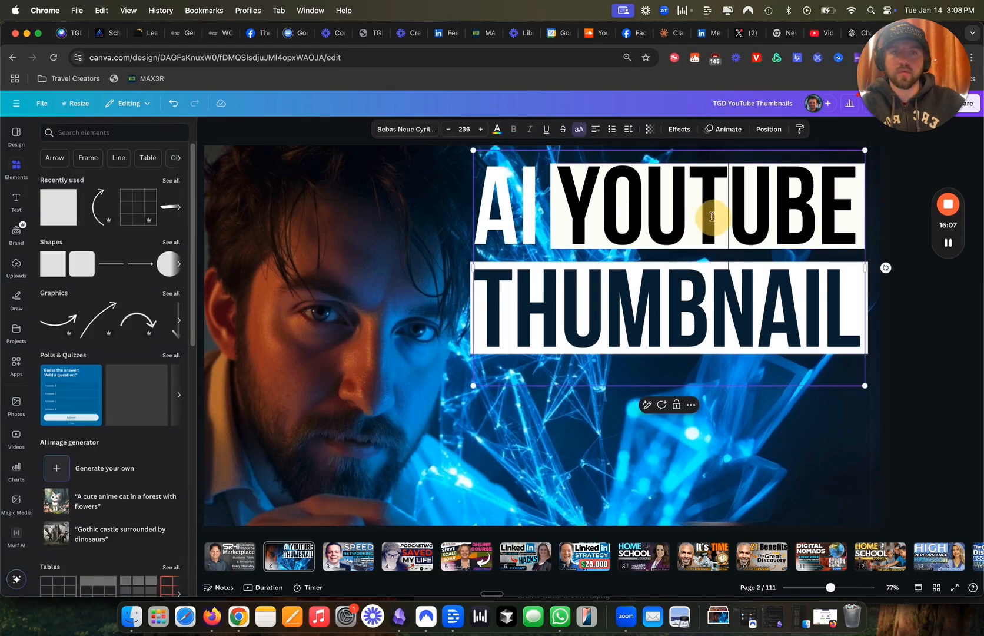
{"action": "left_click", "coordinate": [497, 129]}
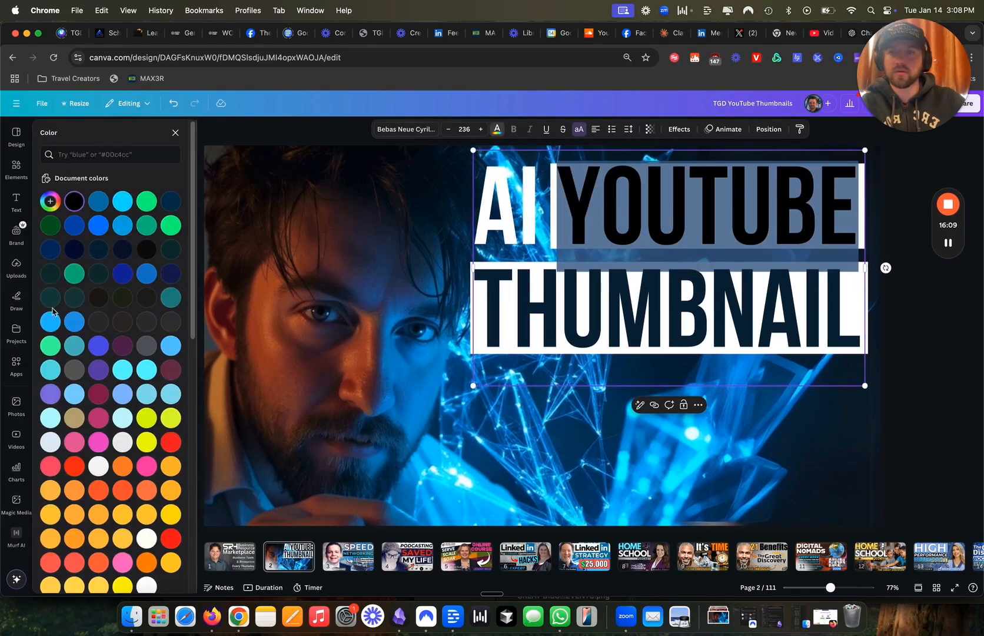
{"action": "left_click", "coordinate": [50, 202]}
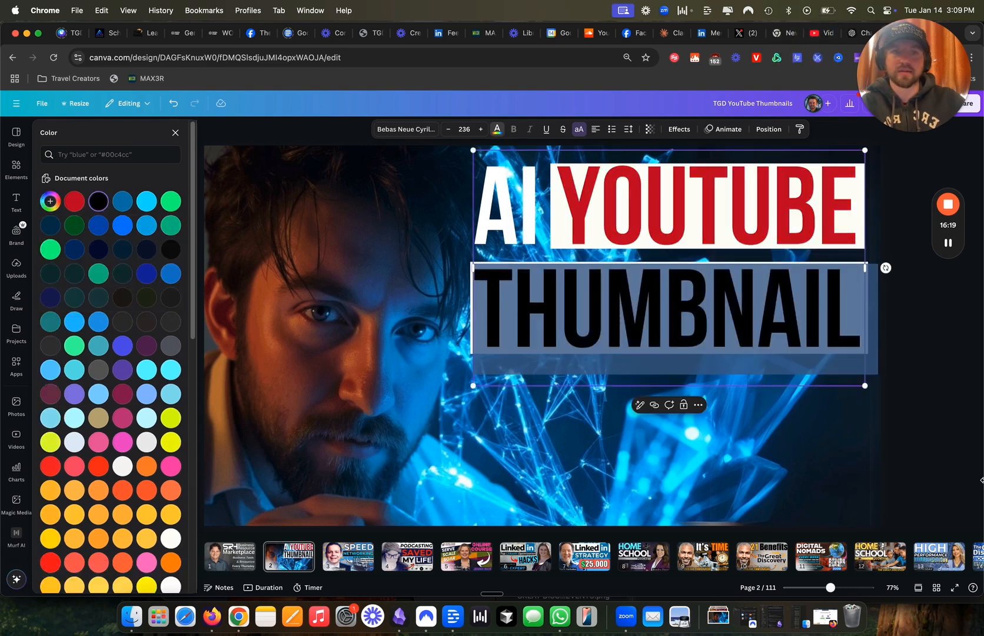
{"action": "left_click", "coordinate": [17, 169]}
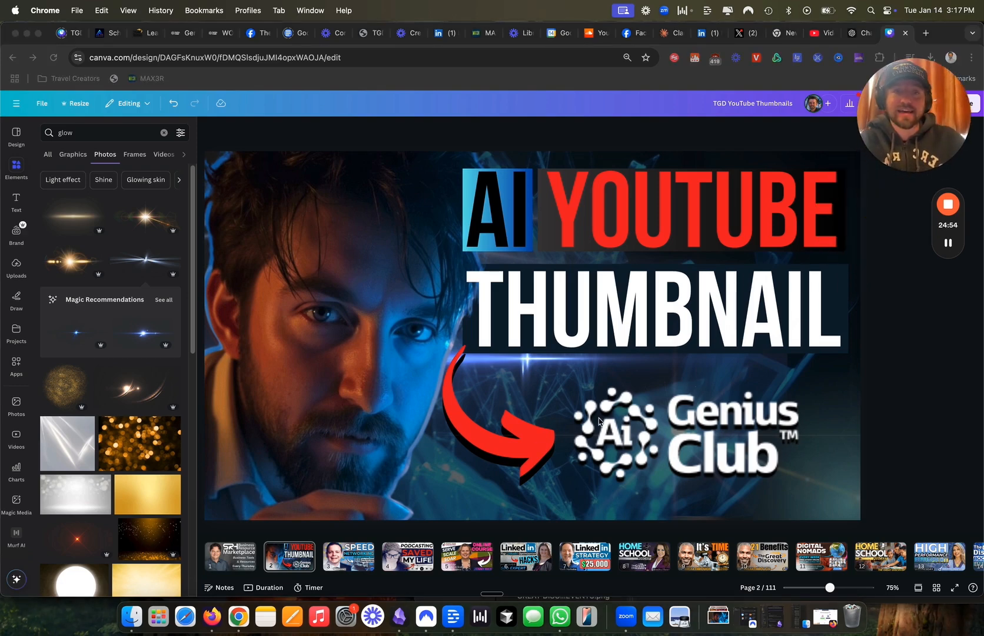
{"action": "mouse_move", "coordinate": [608, 448]}
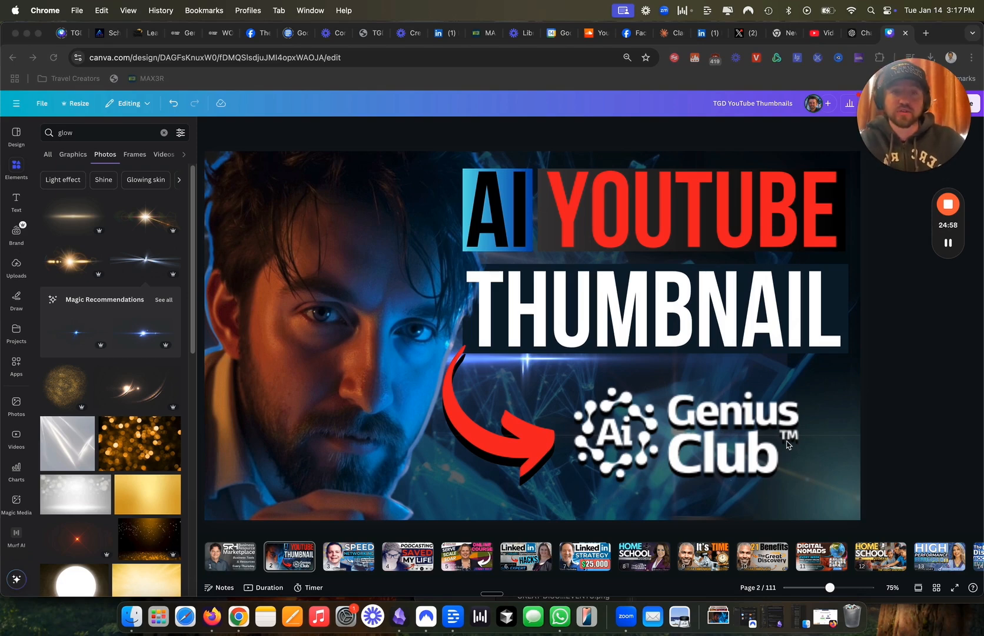
{"action": "mouse_move", "coordinate": [342, 262]}
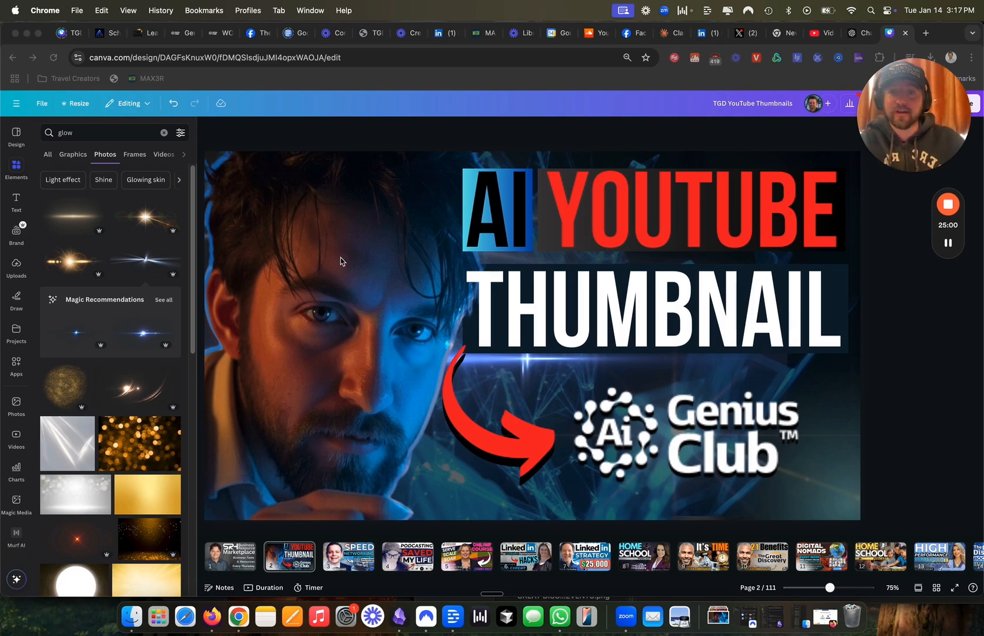
{"action": "mouse_move", "coordinate": [345, 379]}
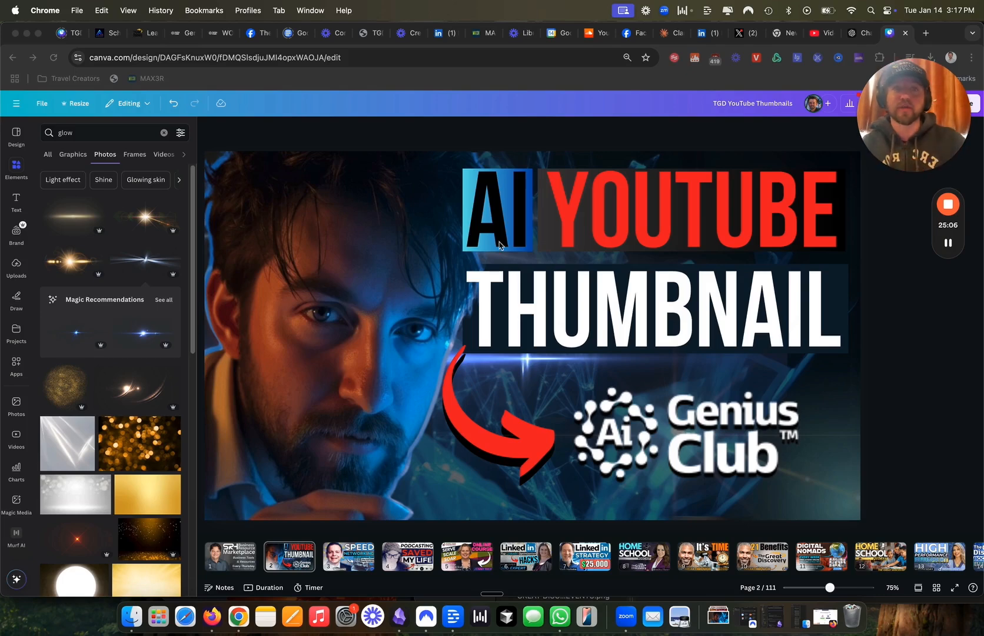
{"action": "left_click", "coordinate": [175, 33]}
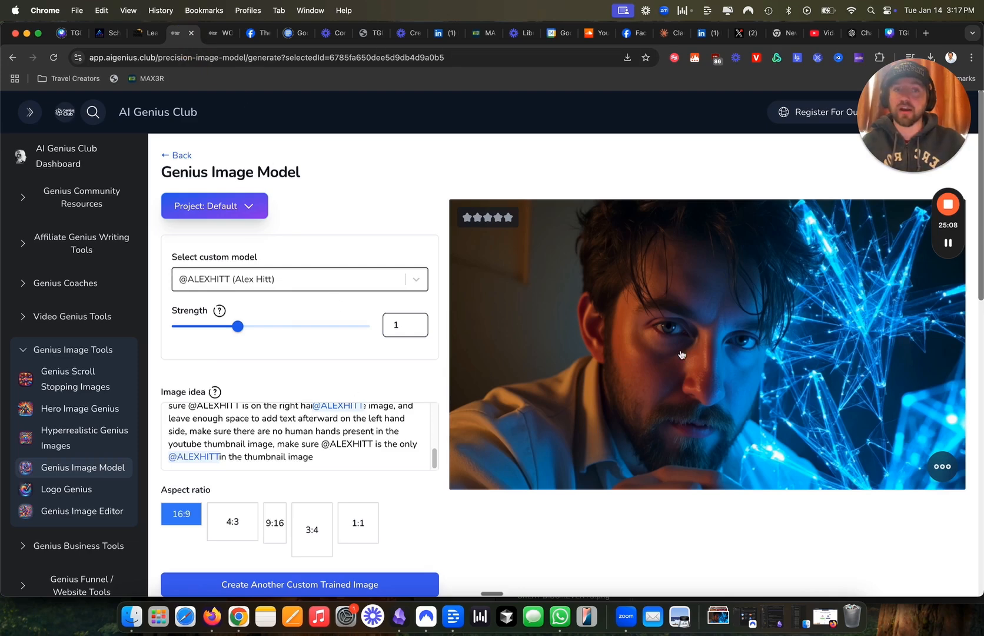
{"action": "left_click", "coordinate": [890, 33]}
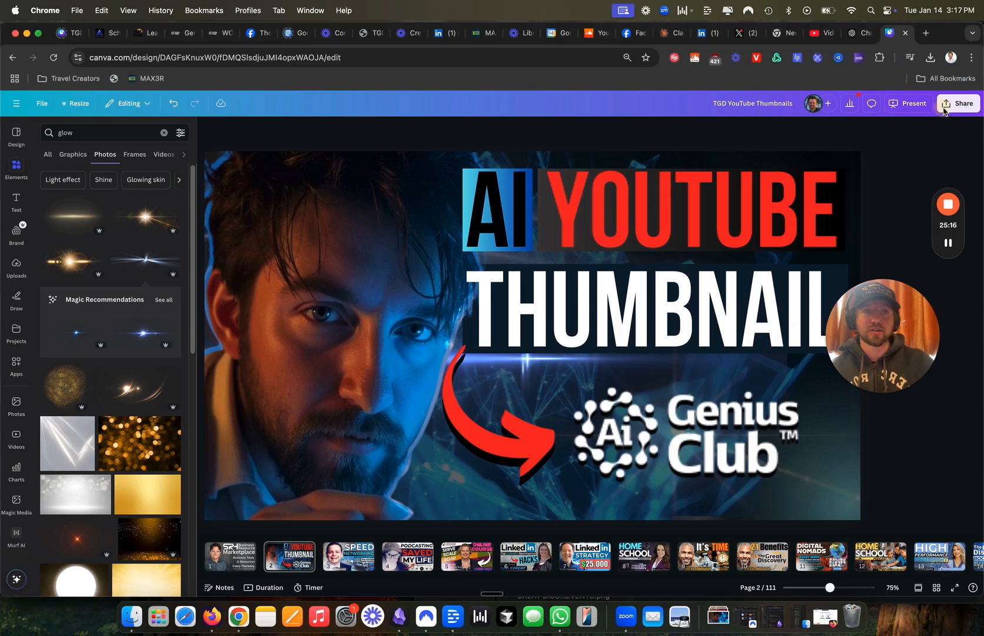
Download only the current thumbnail page as a PNG file
{"action": "left_click", "coordinate": [958, 103]}
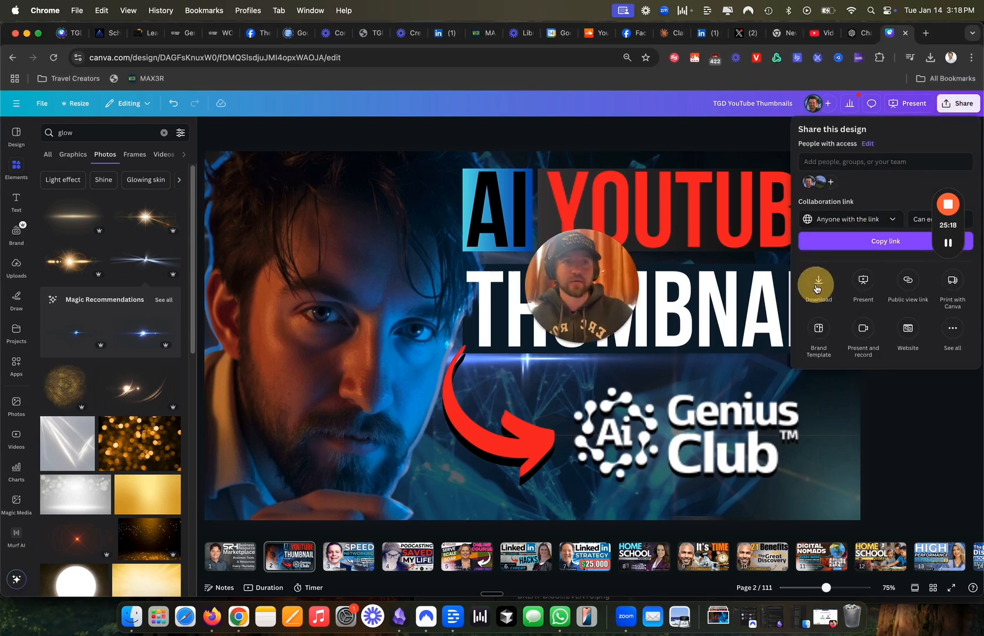
{"action": "left_click", "coordinate": [818, 283]}
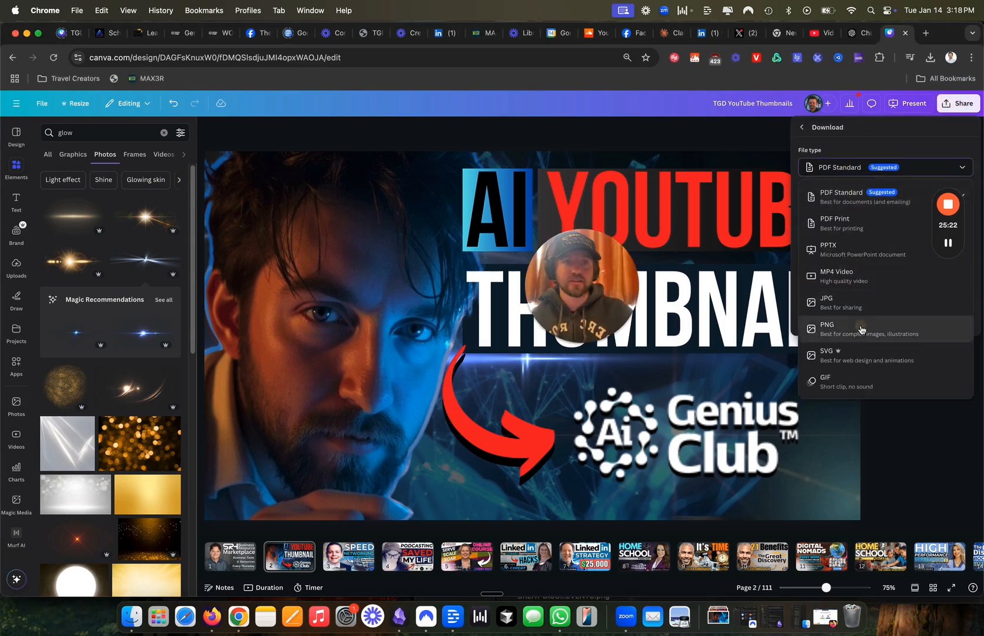
{"action": "left_click", "coordinate": [827, 328]}
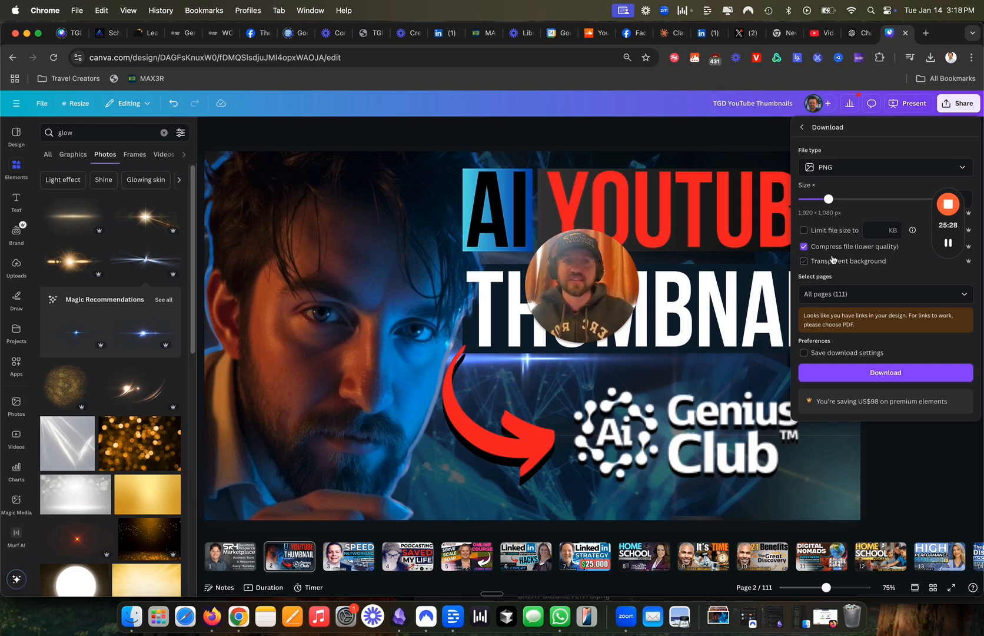
{"action": "left_click", "coordinate": [886, 294]}
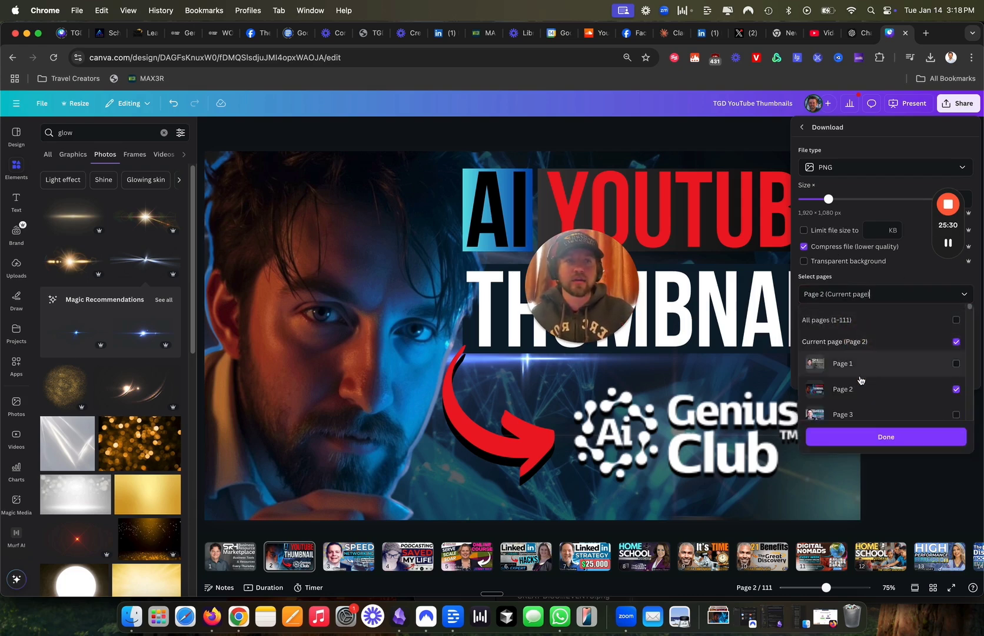
{"action": "left_click", "coordinate": [886, 436]}
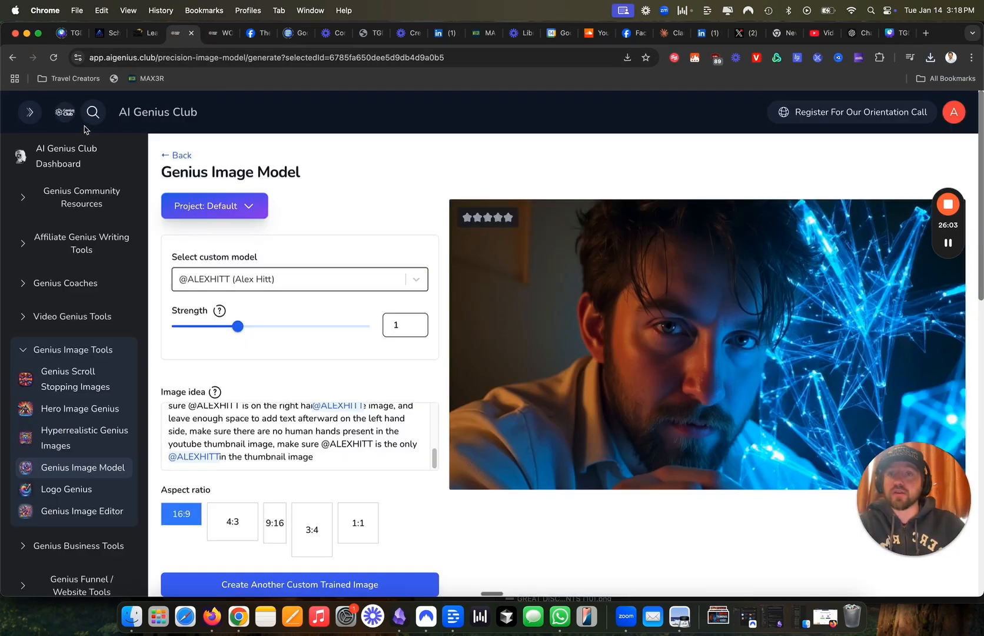
{"action": "mouse_move", "coordinate": [207, 223]}
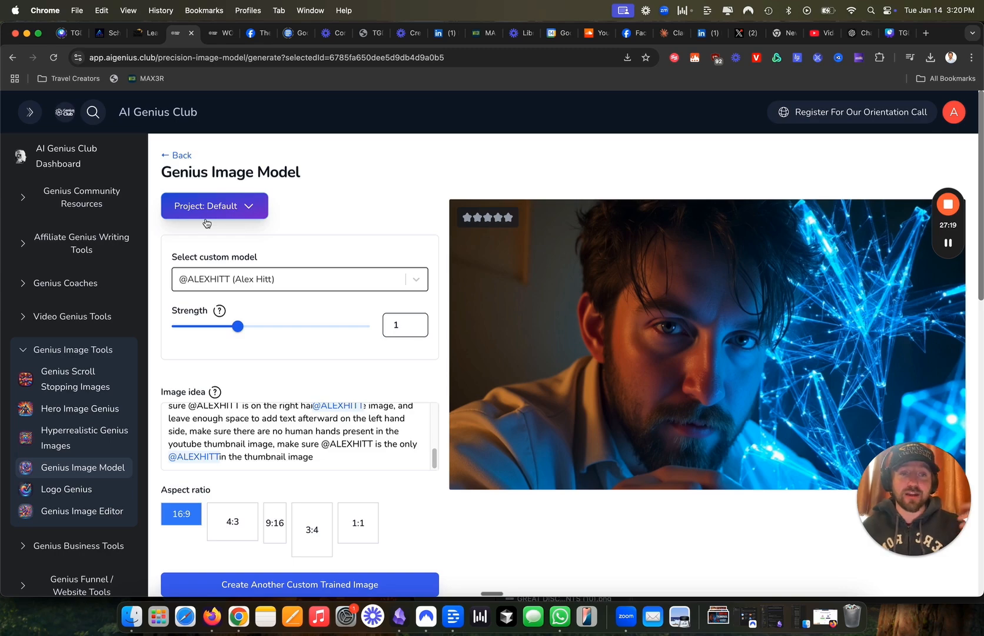
Scroll down through the Genius Image Model gallery of previously generated portraits
{"action": "scroll", "scroll_direction": "down", "scroll_amount": 3}
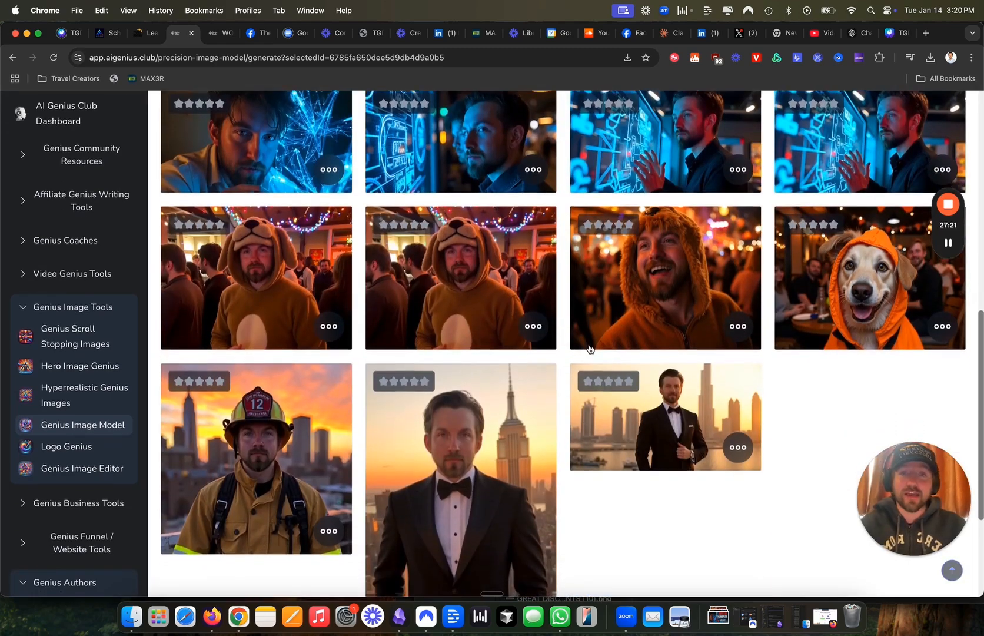
{"action": "scroll", "scroll_direction": "down", "scroll_amount": 3}
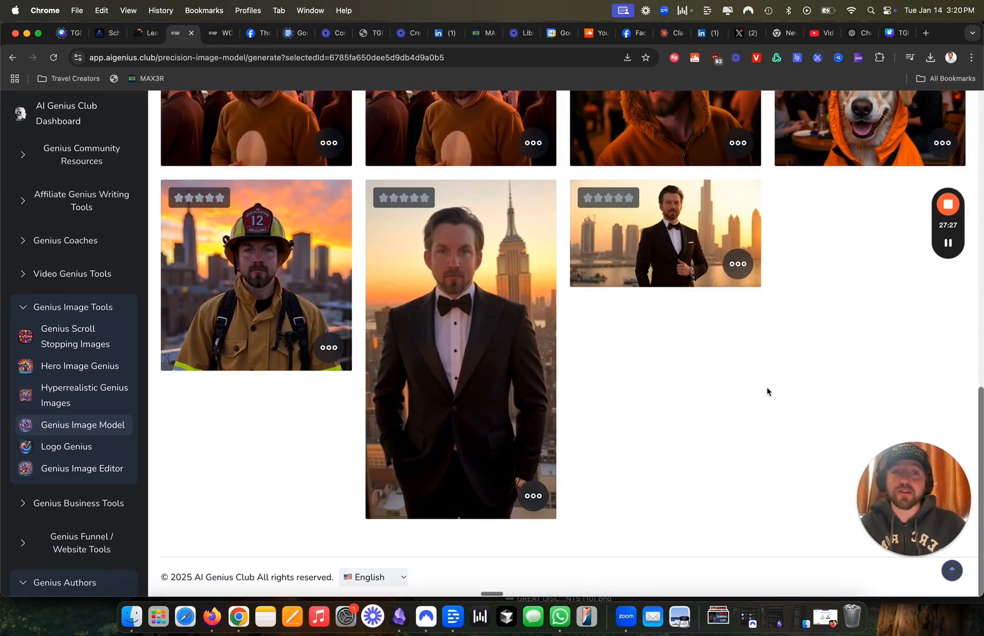